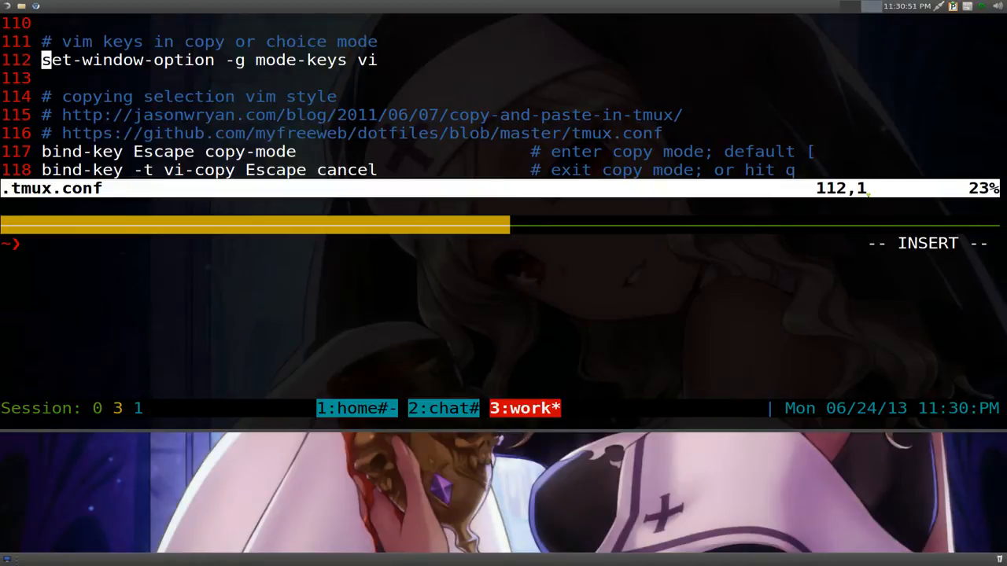
Step: Leave visual mode in Vim and move down to the bind-key vi-copy lines of .tmux.conf
{"action": "key", "text": "Escape"}
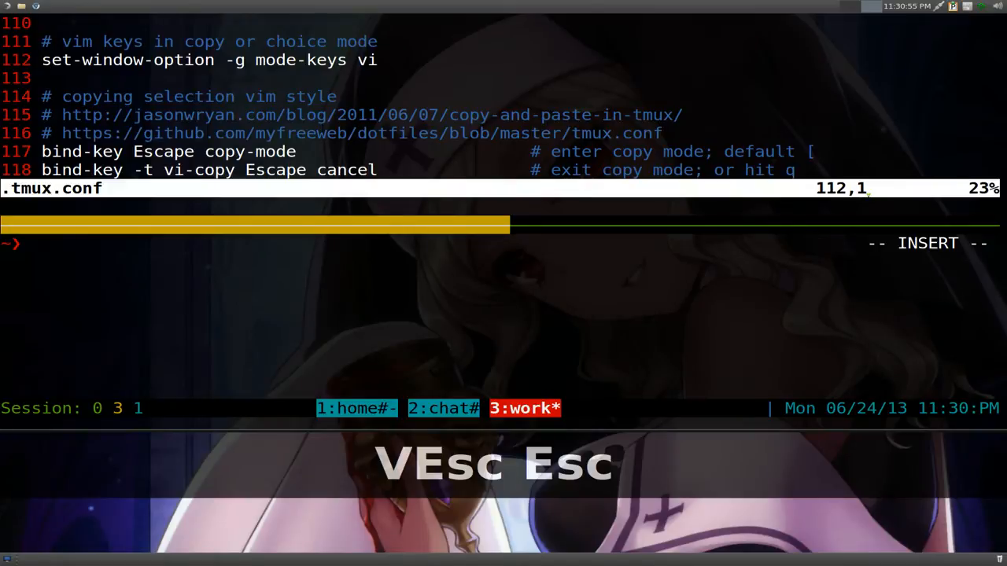
{"action": "key", "text": "j"}
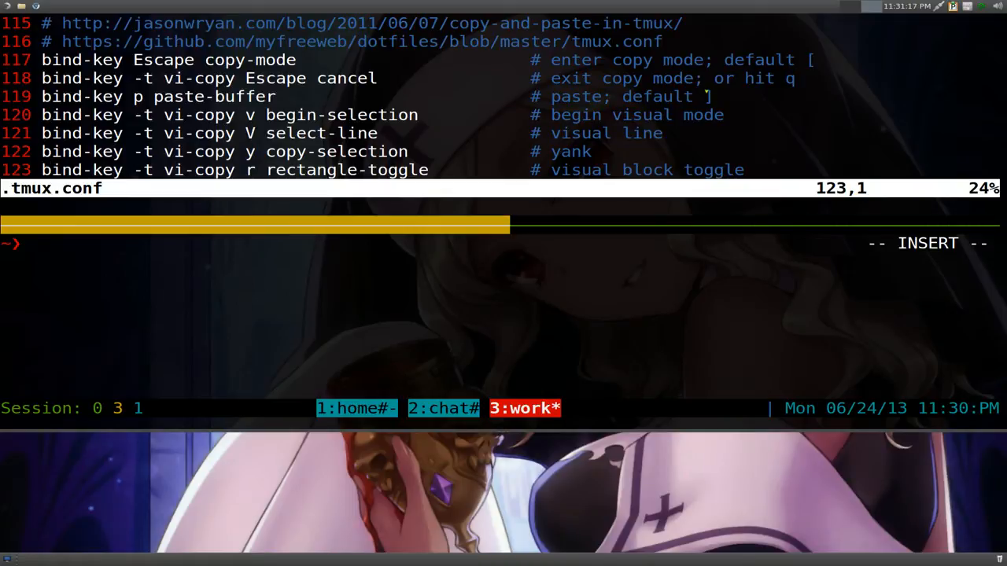
{"action": "key", "text": "alt+j"}
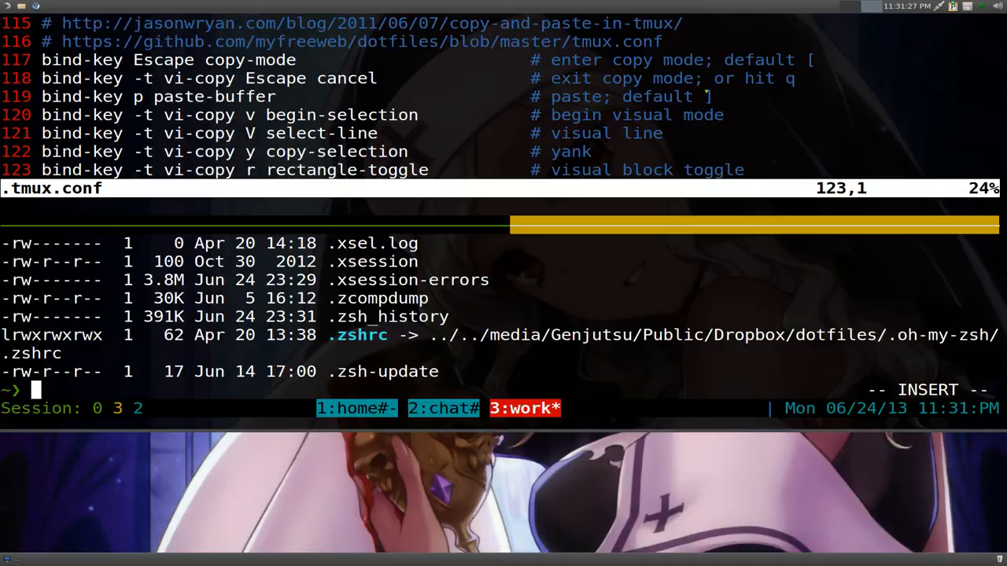
Step: In copy mode, yank the .zcompdump name and its "30K Jun 5 16:12" size and date into paste buffers
{"action": "key", "text": "ctrl+a"}
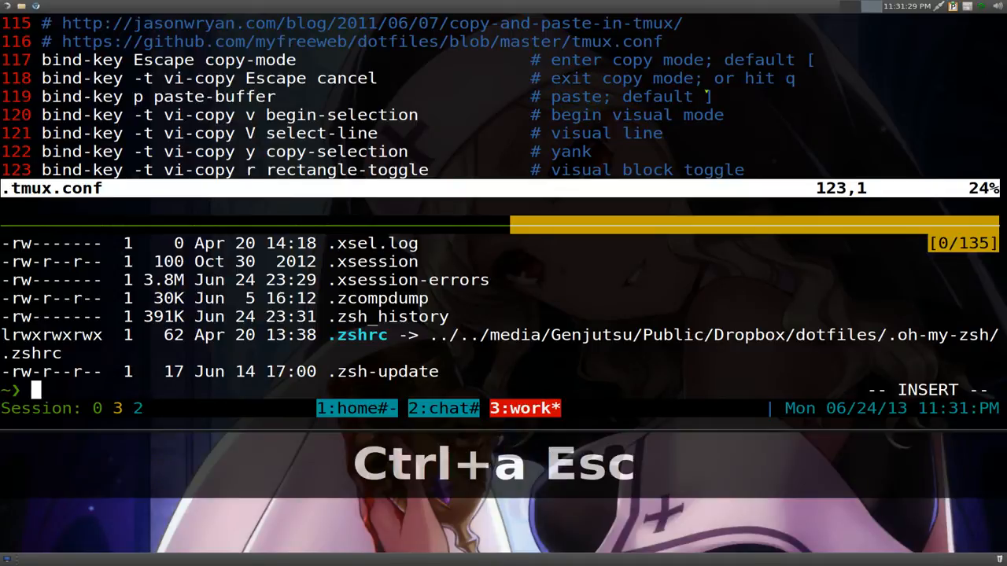
{"action": "key", "text": "k"}
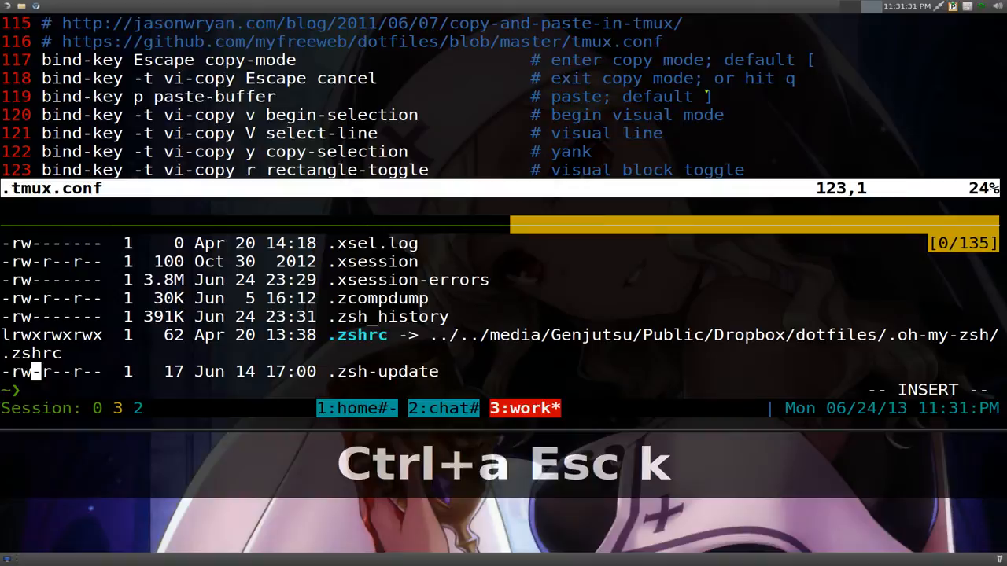
{"action": "key", "text": "k"}
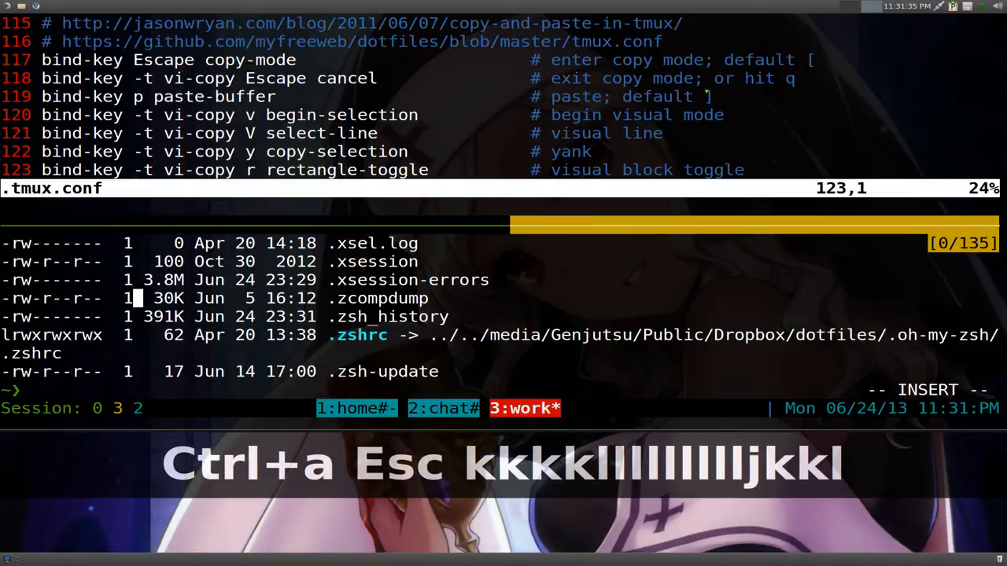
{"action": "key", "text": "l"}
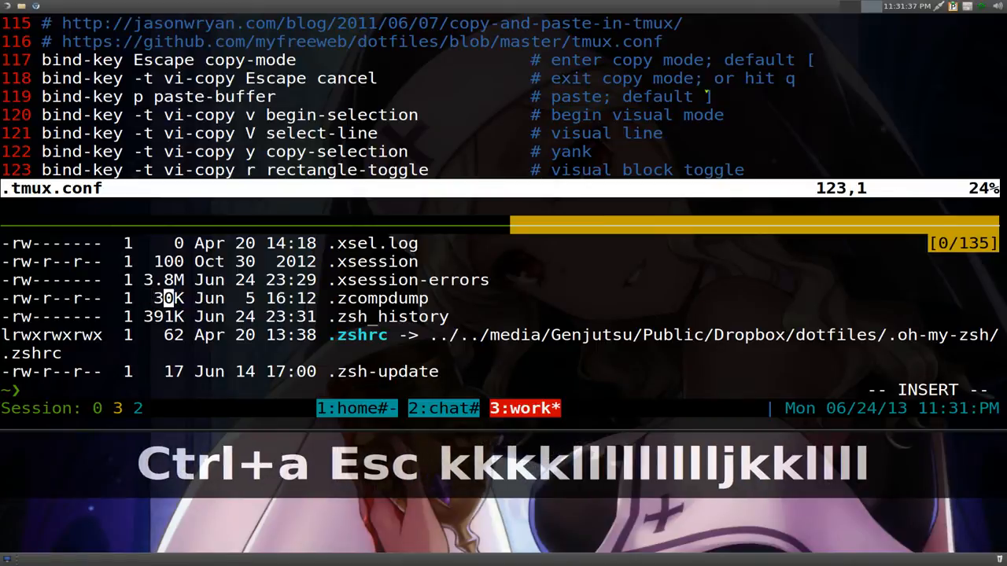
{"action": "key", "text": "h"}
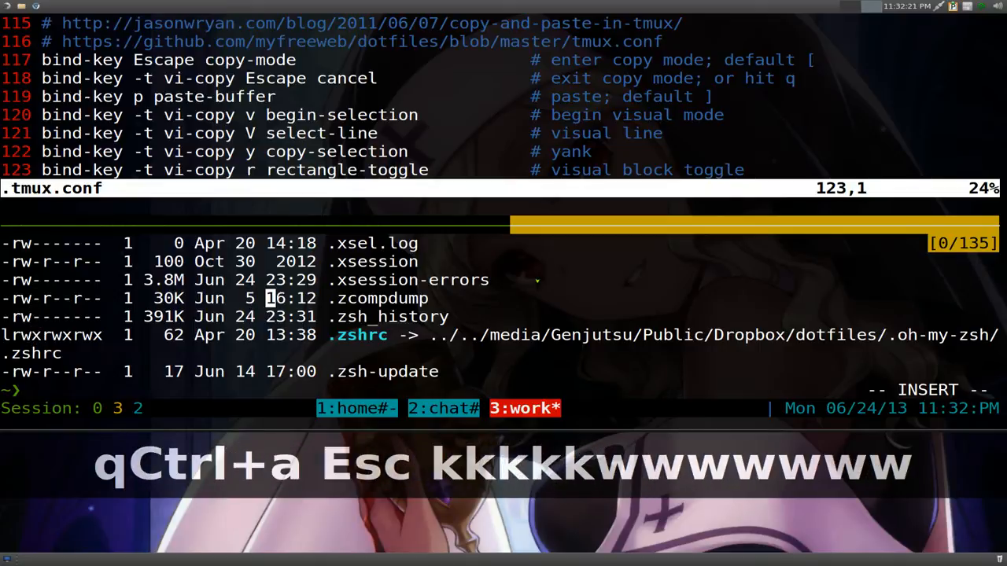
{"action": "key", "text": "l"}
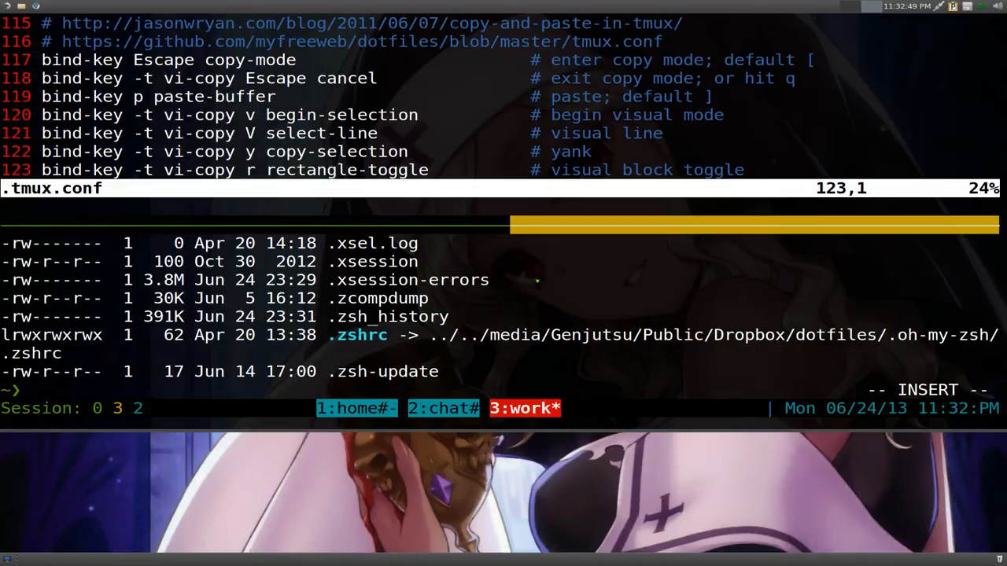
{"action": "key", "text": "ctrl+a"}
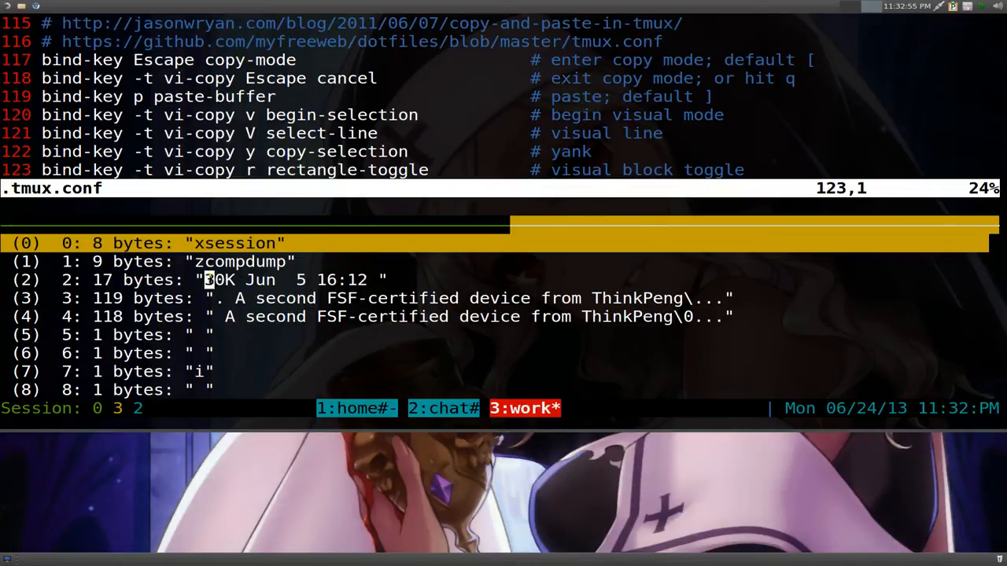
{"action": "key", "text": "Up"}
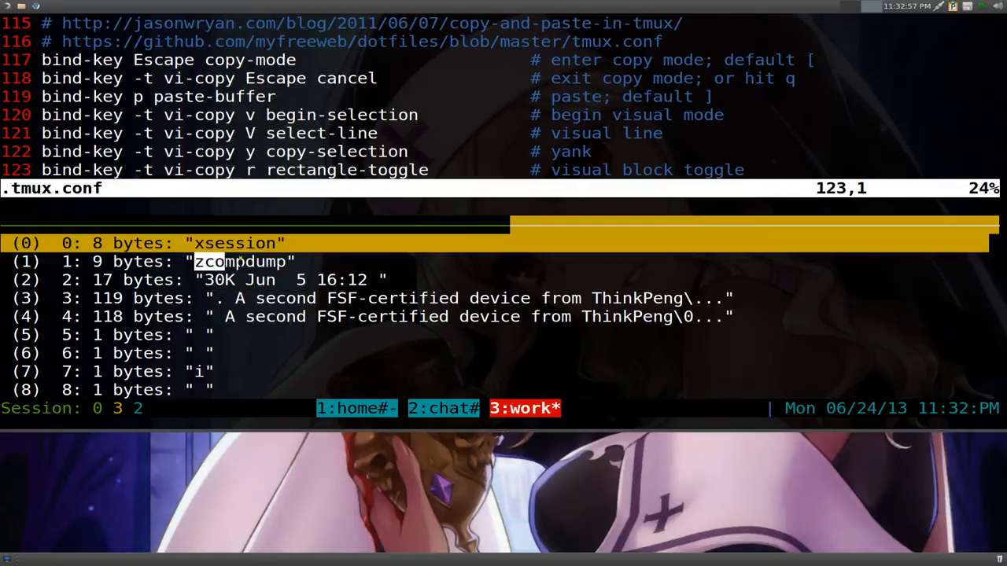
{"action": "key", "text": "Up"}
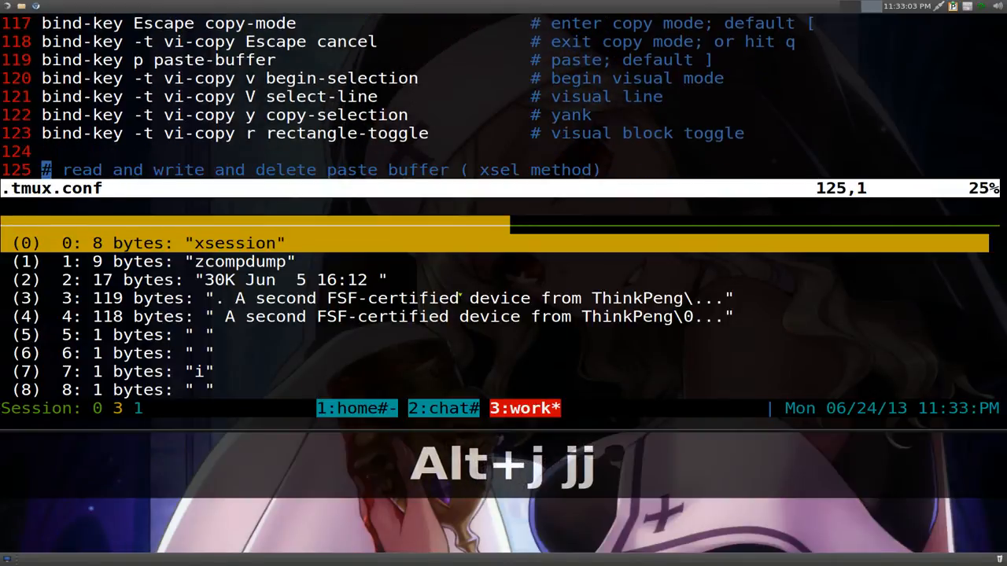
{"action": "key", "text": "k"}
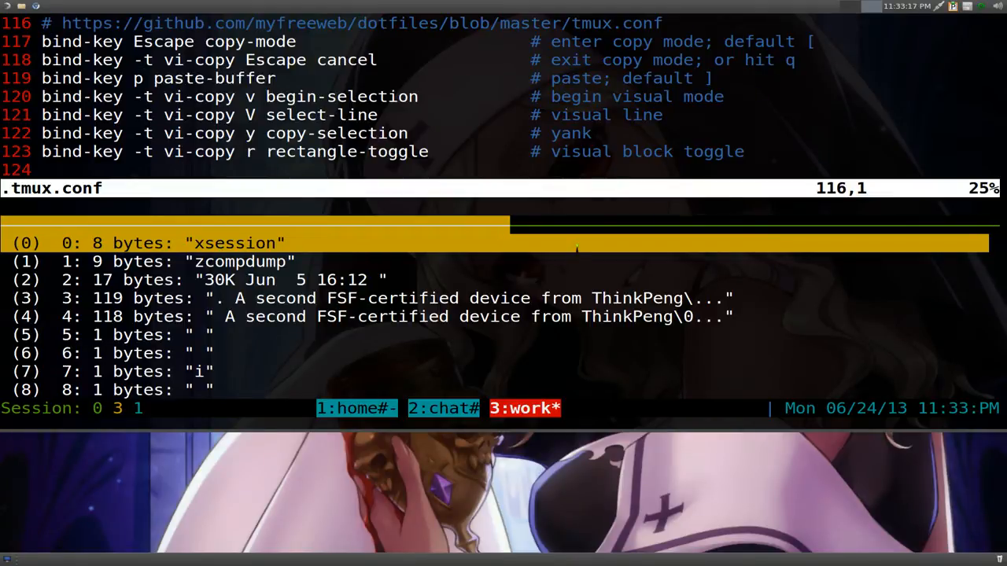
{"action": "key", "text": "Alt+j"}
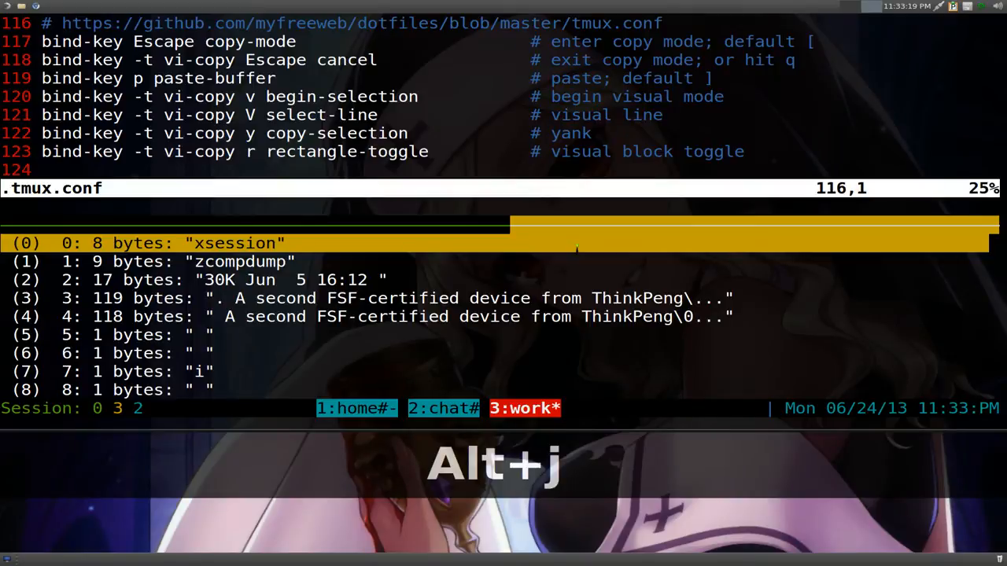
{"action": "key", "text": "Alt+j"}
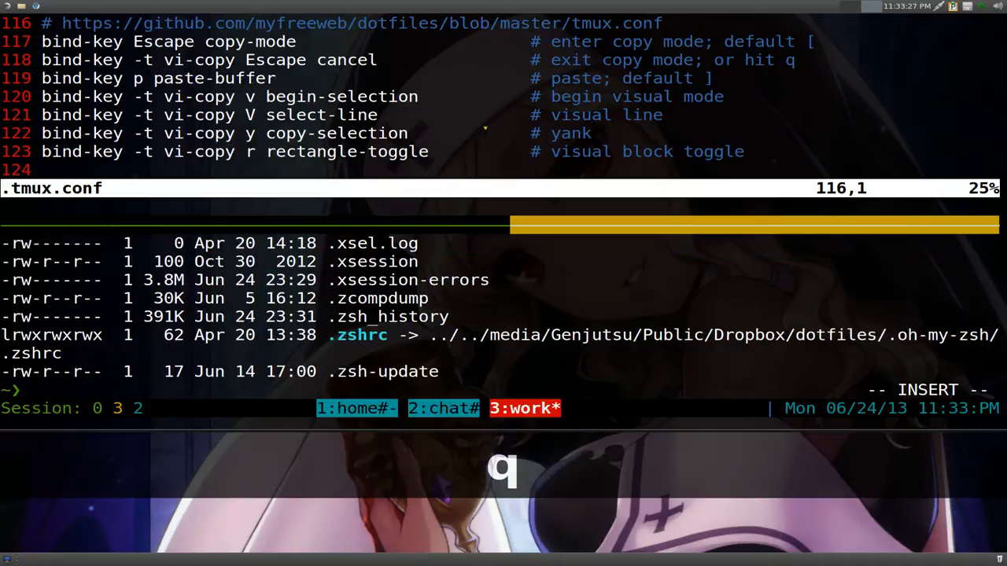
{"action": "key", "text": "ctrl+a"}
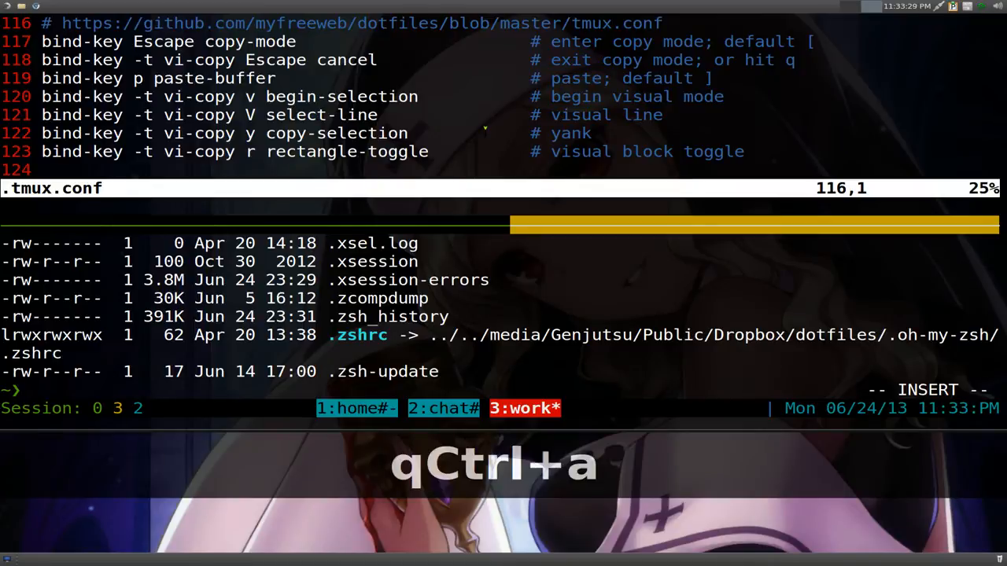
{"action": "type", "text": "xsession"}
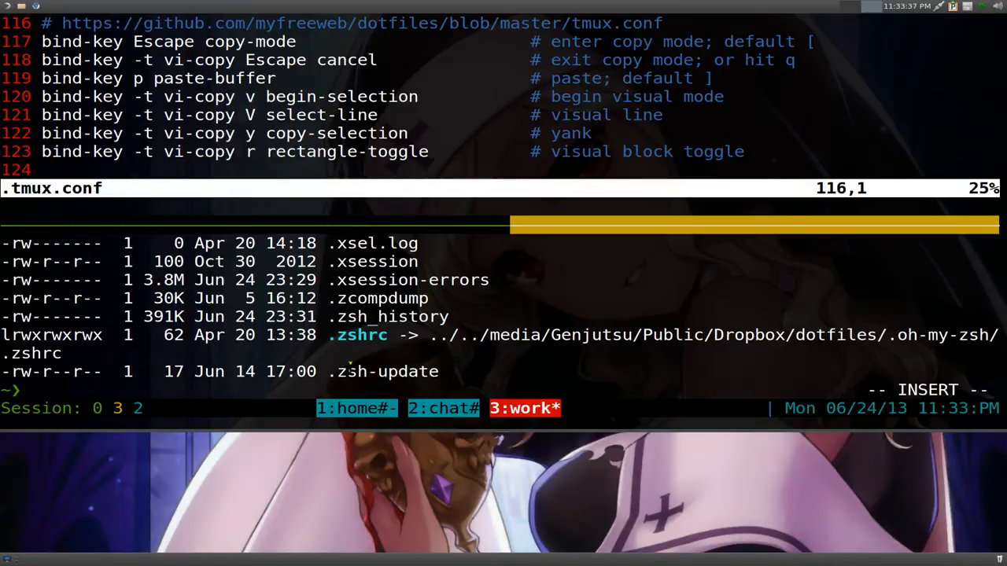
{"action": "key", "text": "ctrl+a"}
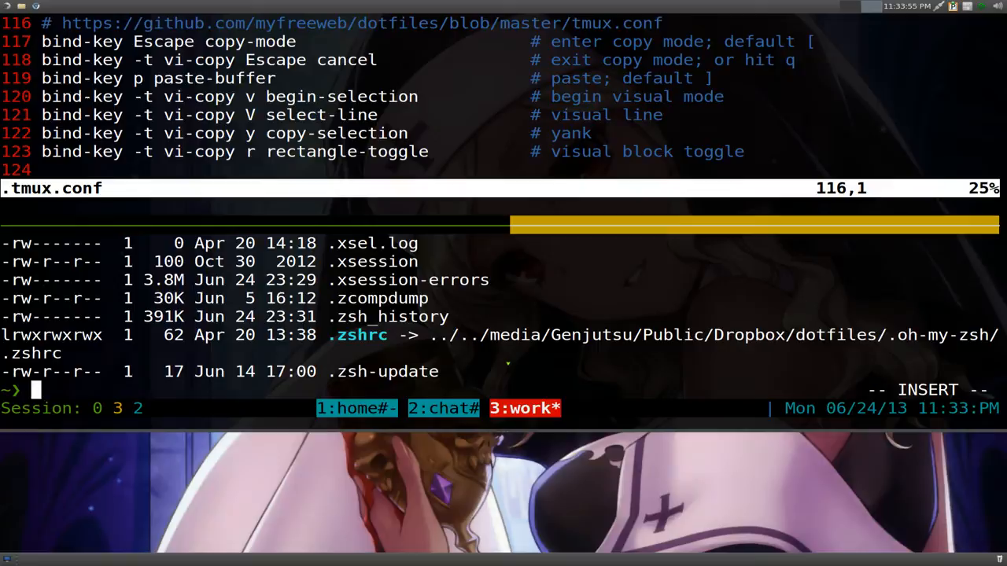
Step: Paste the zcompdump and "30K Jun 5 16:12" buffers from choose-buffer, then abandon the line for a fresh prompt
{"action": "key", "text": "ctrl+a"}
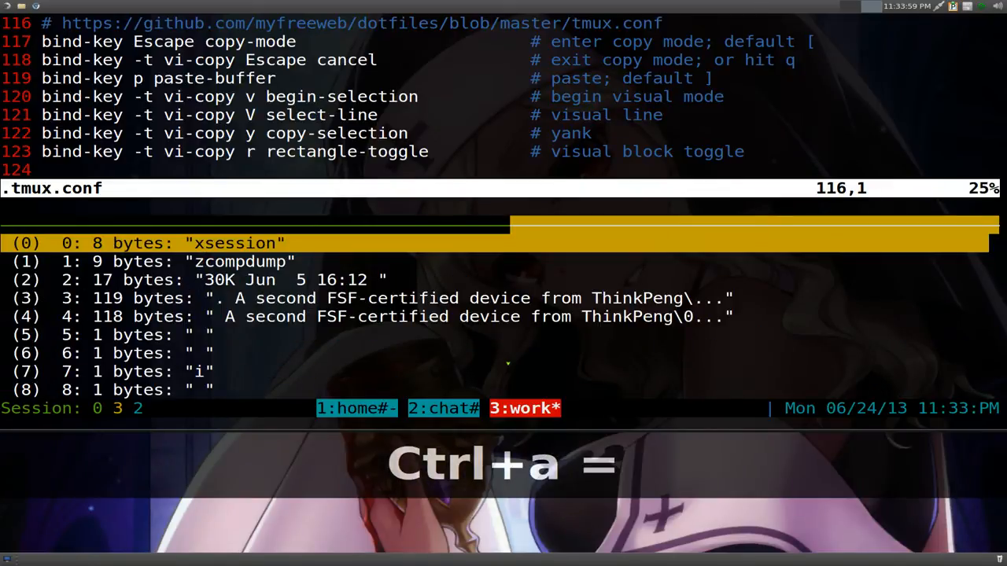
{"action": "key", "text": "Down"}
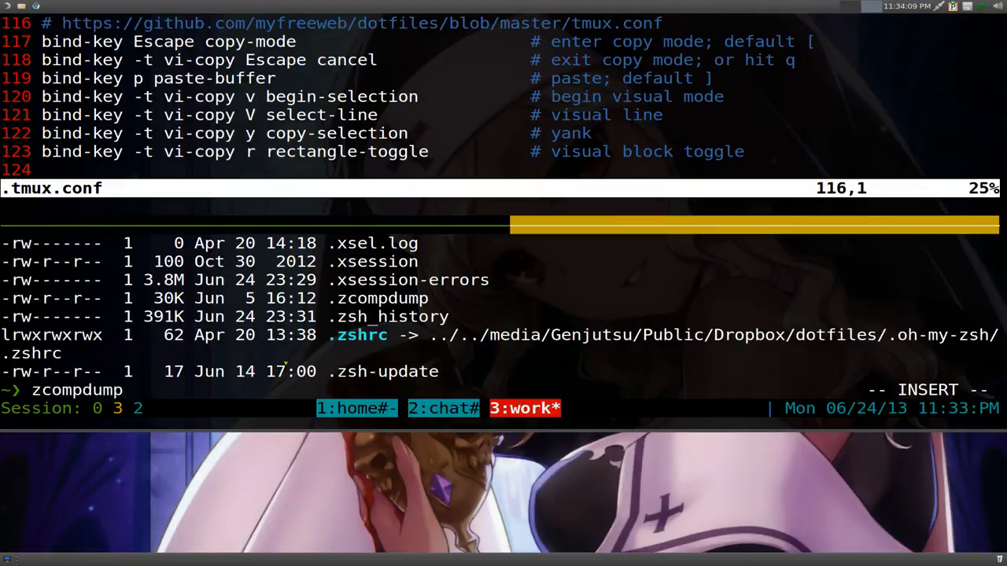
{"action": "key", "text": "ctrl+a"}
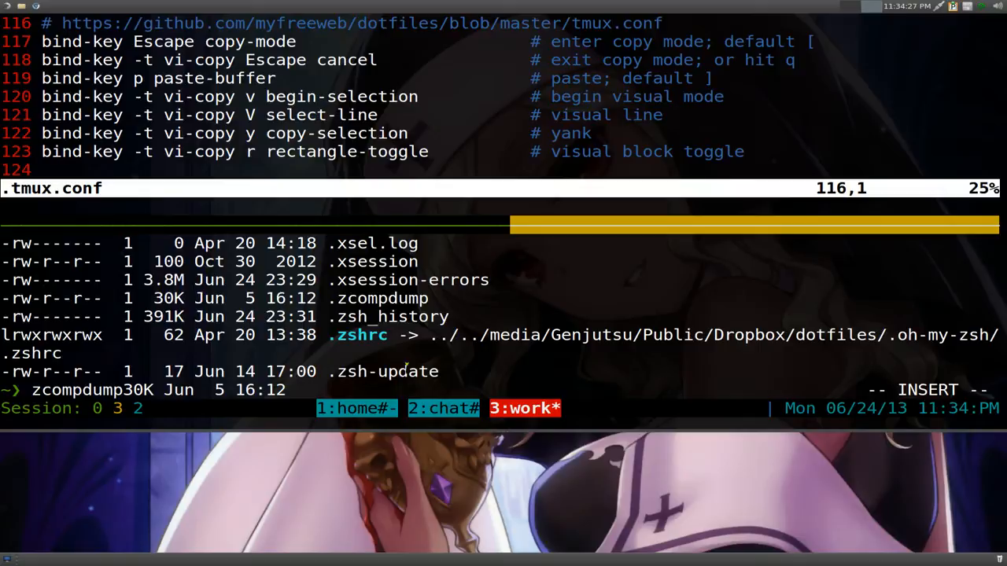
{"action": "key", "text": "ctrl+c"}
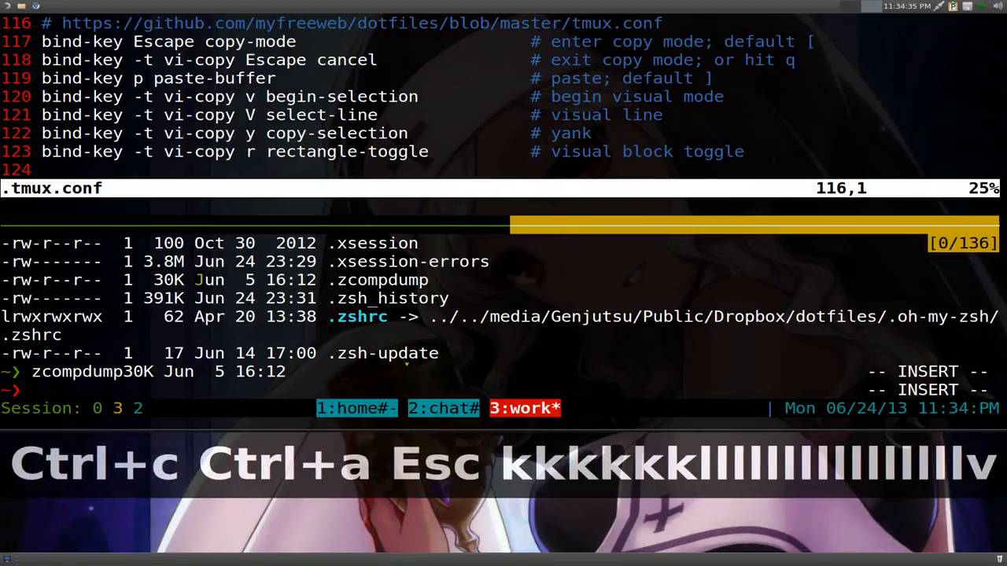
Step: Select a rectangular block of the permission, link-count and size columns and yank it into a buffer
{"action": "key", "text": "j"}
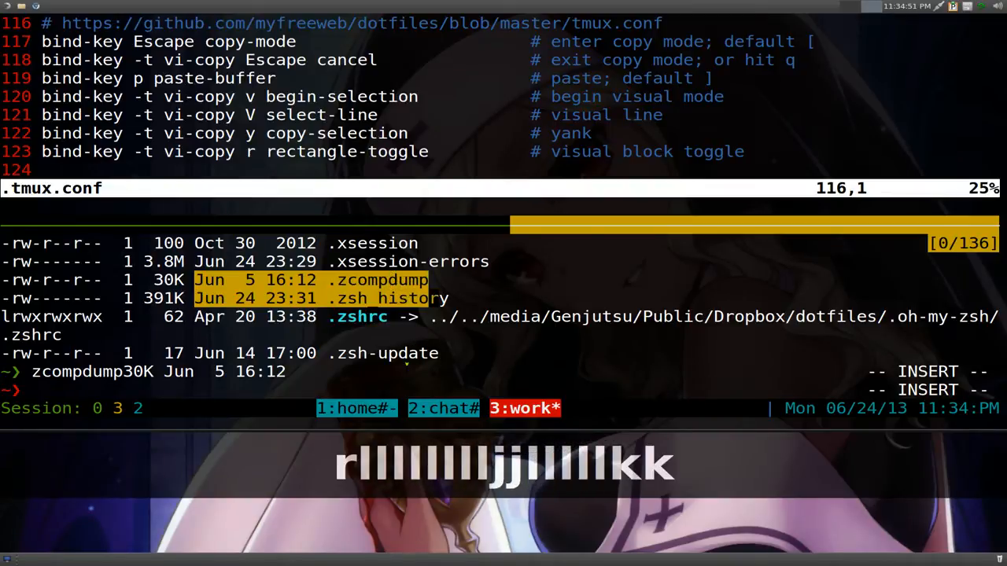
{"action": "key", "text": "r"}
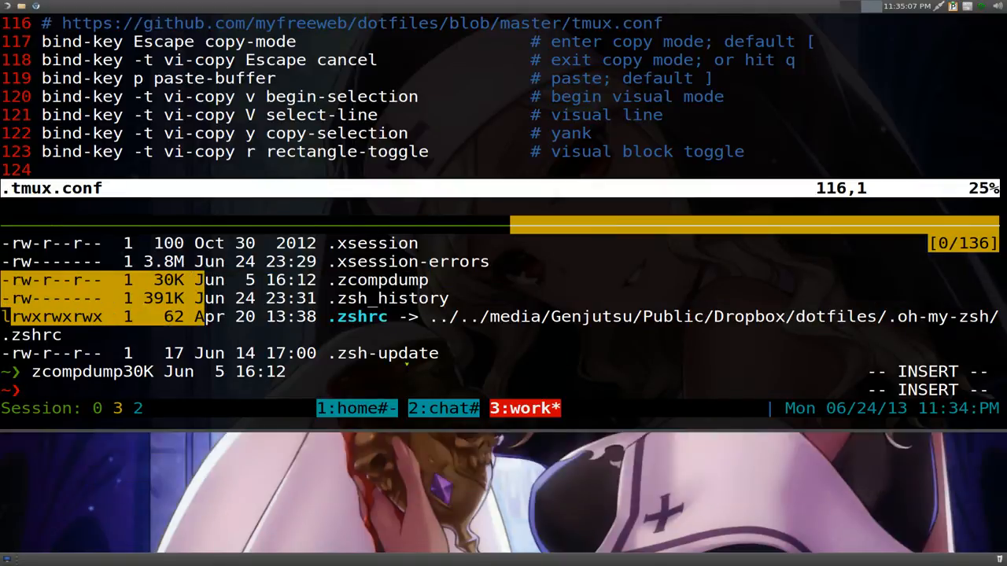
{"action": "key", "text": "Escape"}
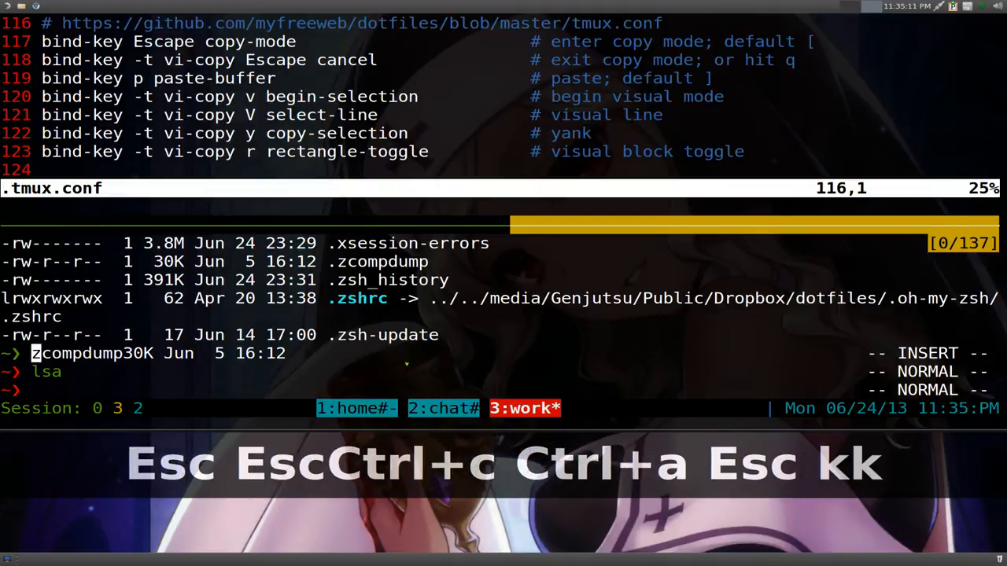
{"action": "key", "text": "k"}
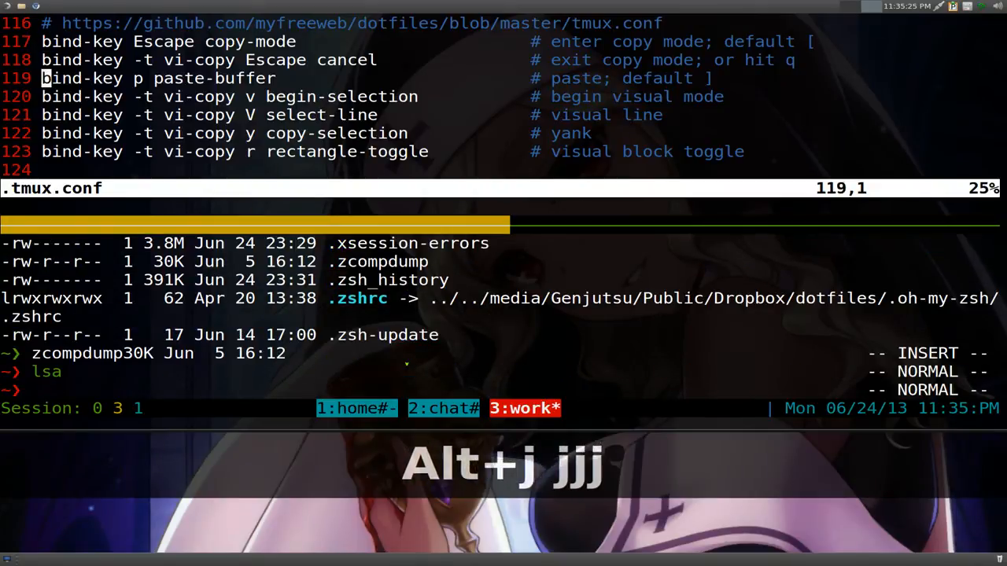
Step: Scroll the config down to the xsel paste-buffer notes around line 127
{"action": "key", "text": "j"}
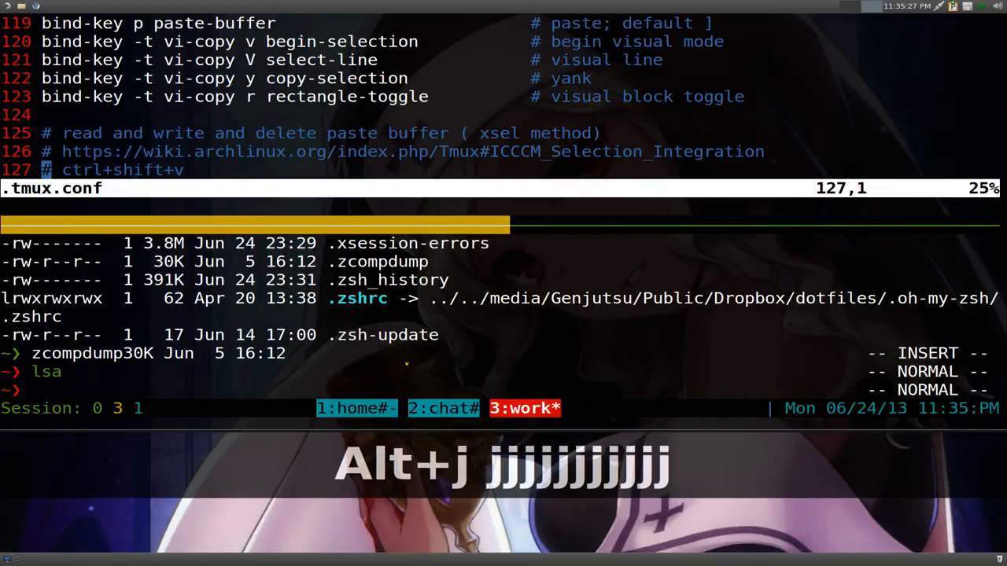
{"action": "key", "text": "k"}
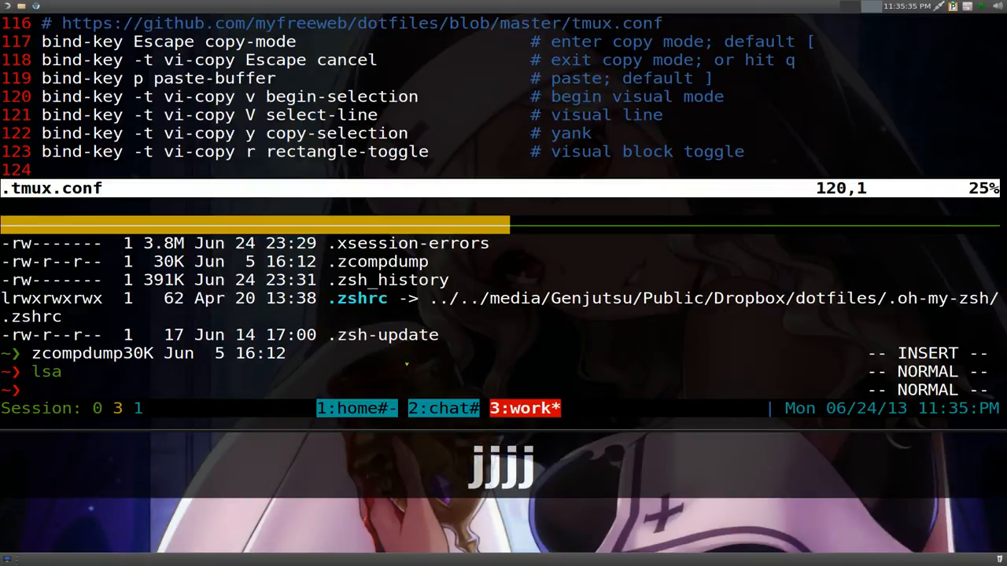
{"action": "key", "text": "j"}
{"action": "type", "text": "lea"}
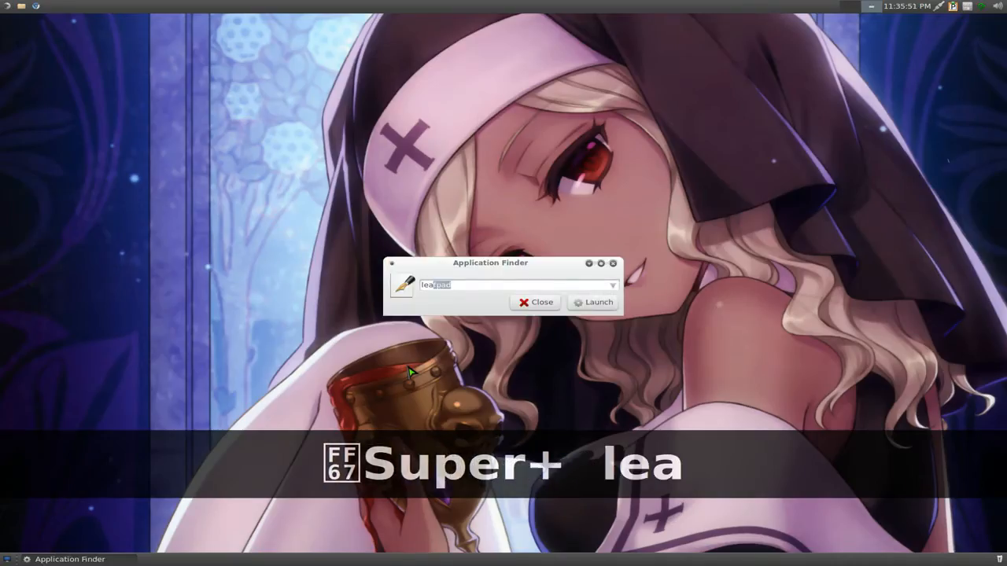
Step: Launch Leafpad with an empty untitled document and try pasting the clipboard into it
{"action": "key", "text": "Return"}
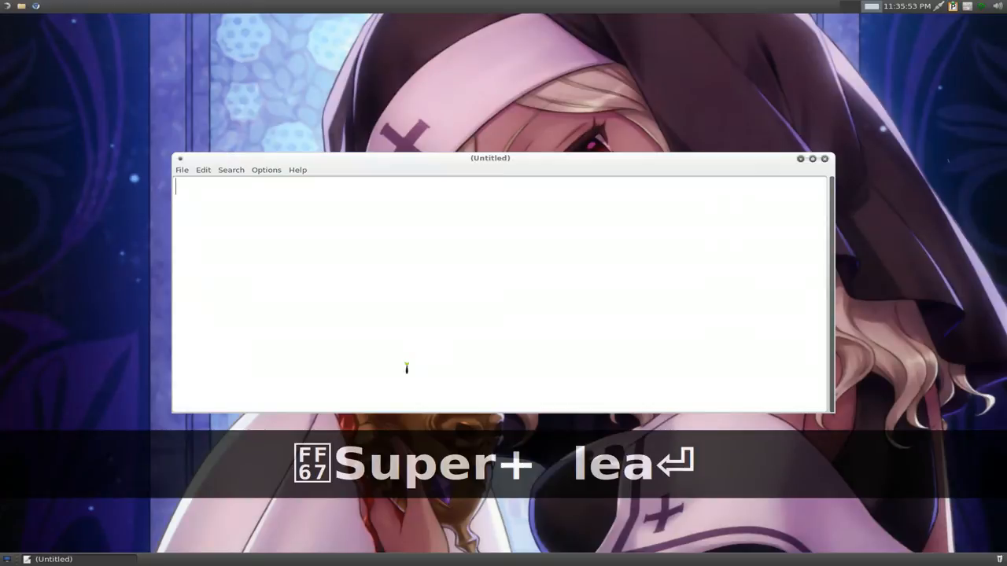
{"action": "key", "text": "ctrl+v"}
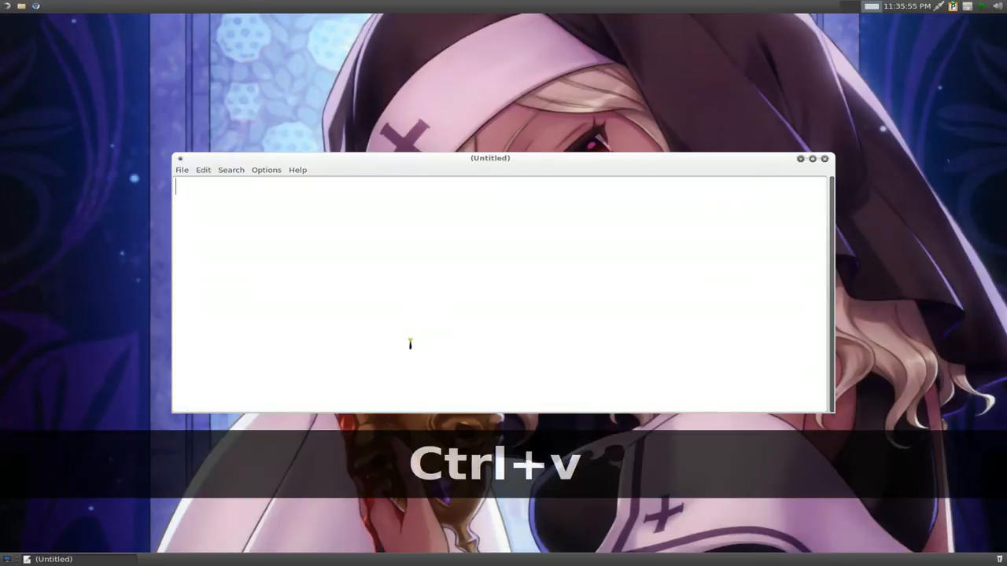
{"action": "mouse_move", "coordinate": [561, 258]}
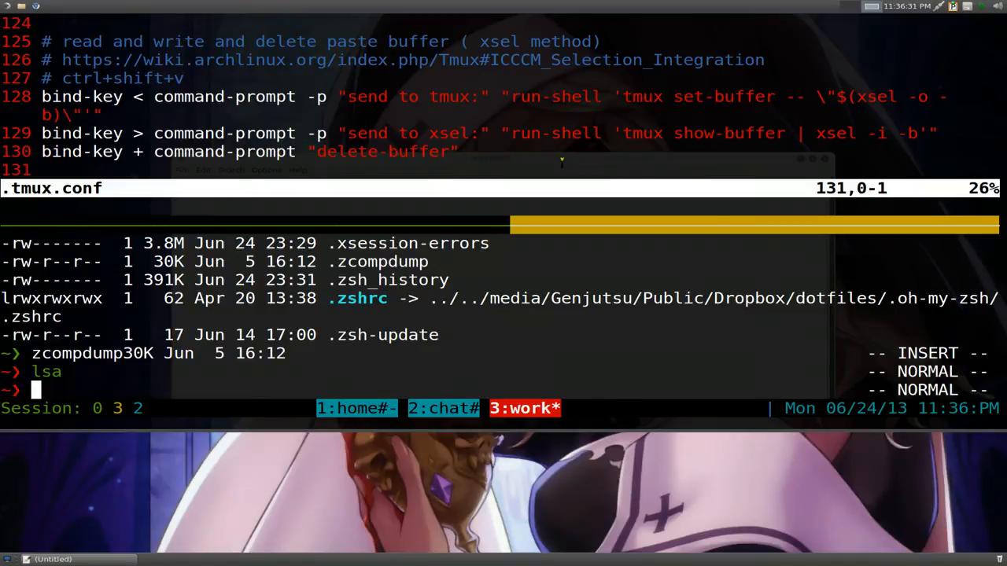
Step: Clear the shell and send the current paste buffer to the X clipboard via the 'send to xsel:' prompt
{"action": "key", "text": "ctrl+l"}
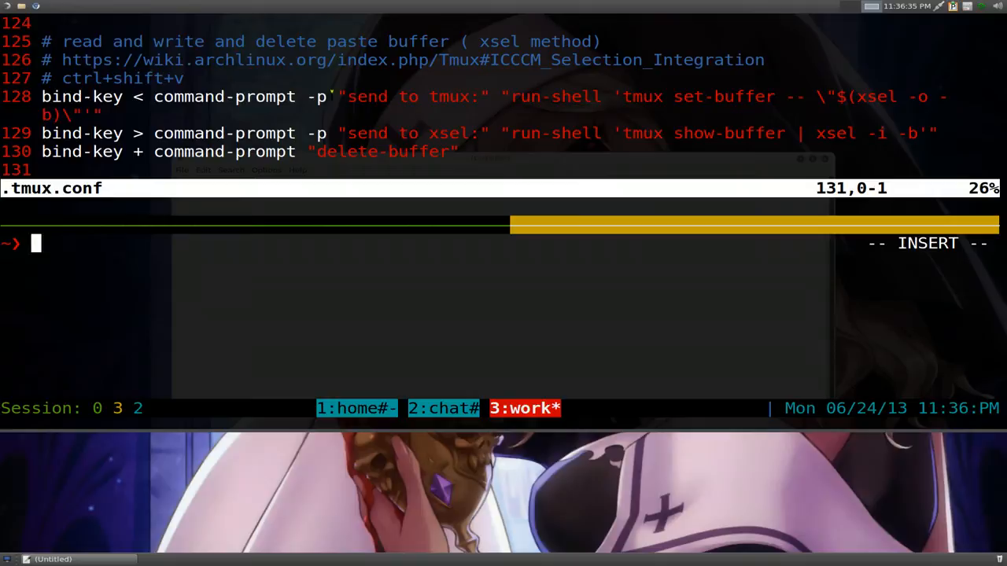
{"action": "double_click", "coordinate": [408, 133]}
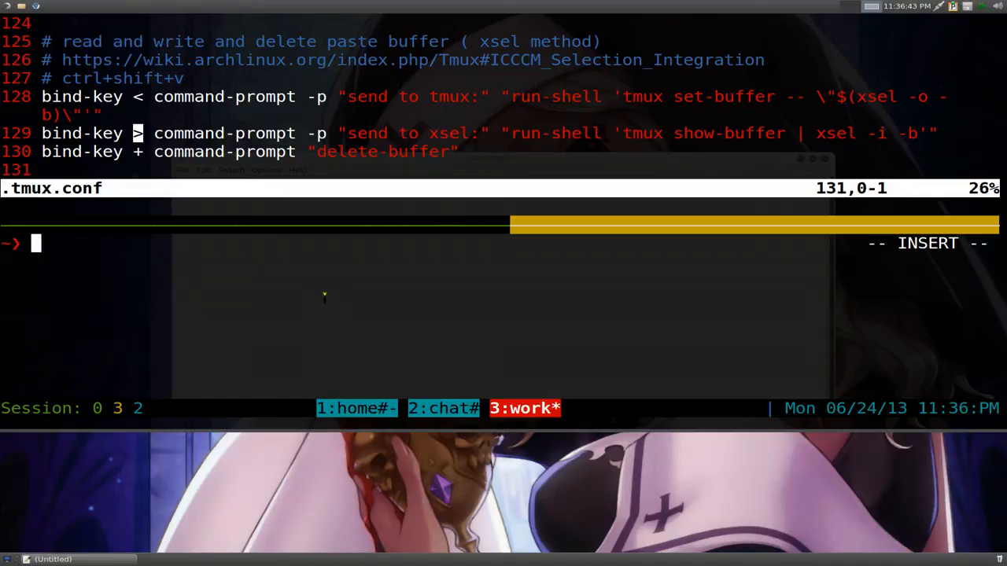
{"action": "key", "text": "ctrl+a >"}
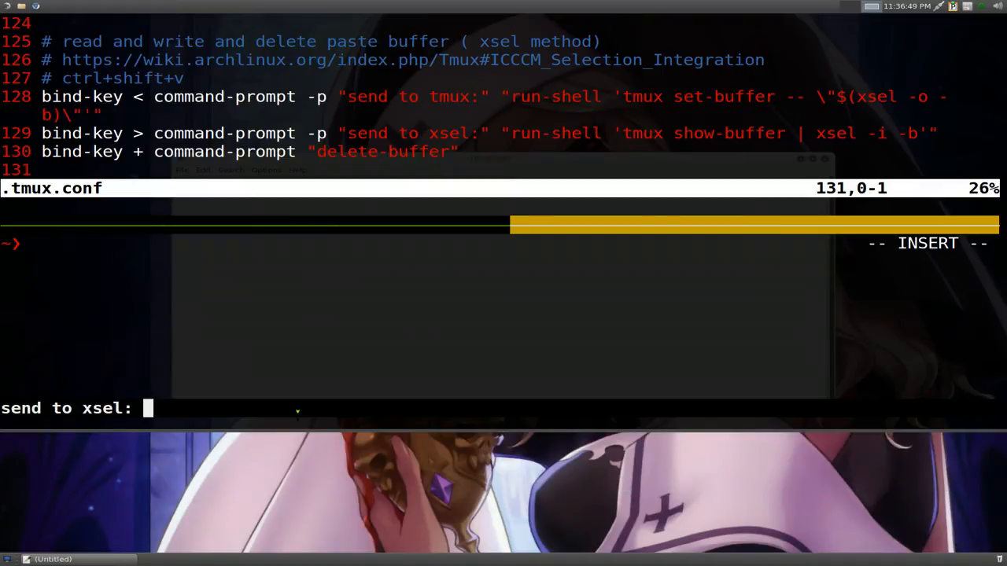
{"action": "key", "text": "Return"}
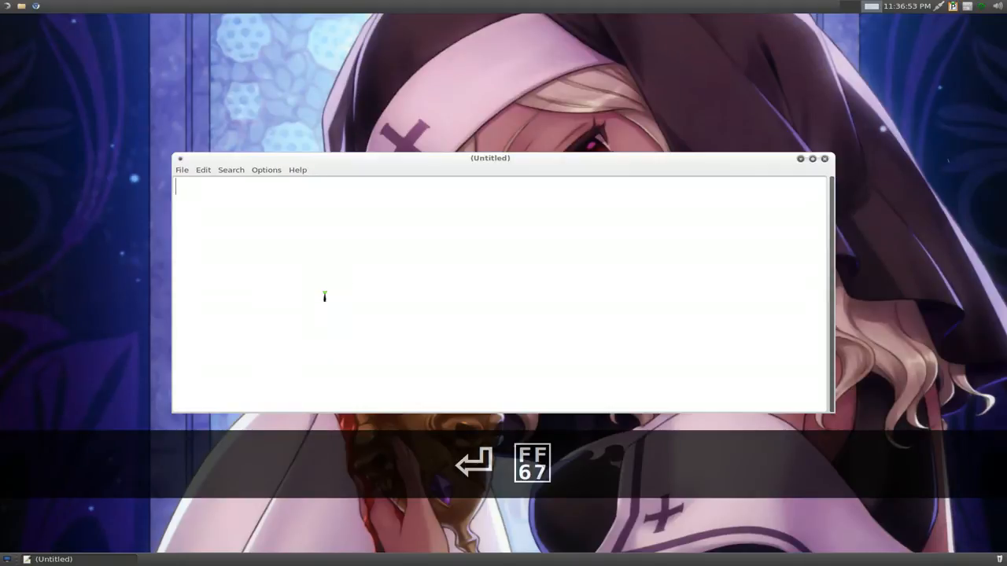
Step: Paste the file-listing lines from tmux into the Leafpad document and switch back to the terminal
{"action": "key", "text": "ctrl+v"}
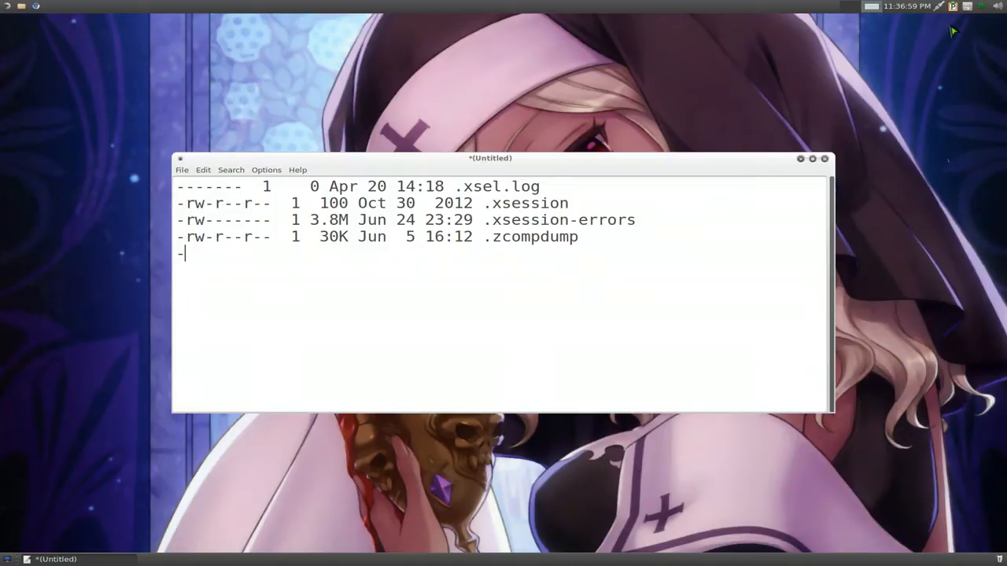
{"action": "mouse_move", "coordinate": [953, 7]}
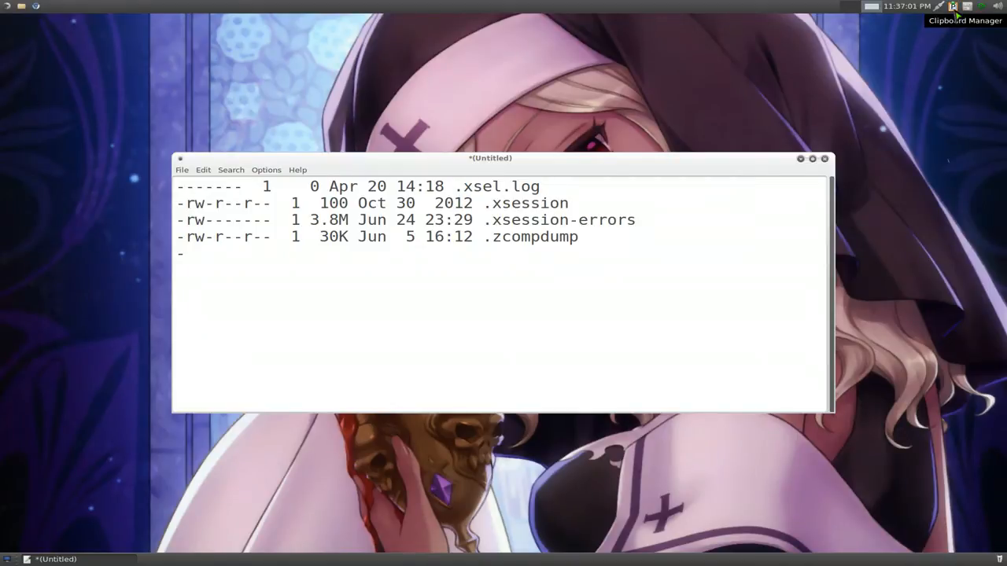
{"action": "left_click", "coordinate": [953, 6]}
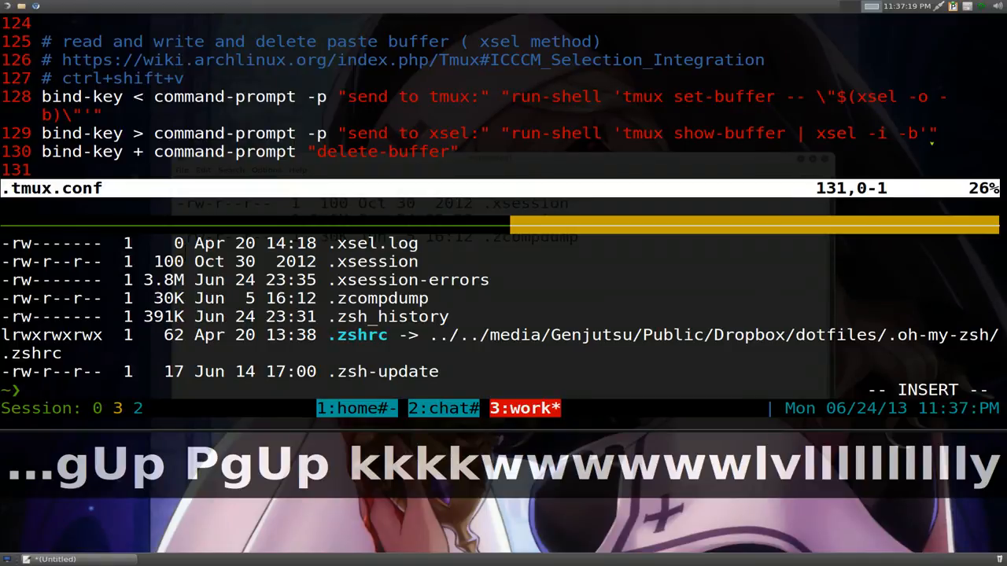
Step: Send the newly copied buffer to the X clipboard through the 'send to xsel:' prompt
{"action": "key", "text": "ctrl+a"}
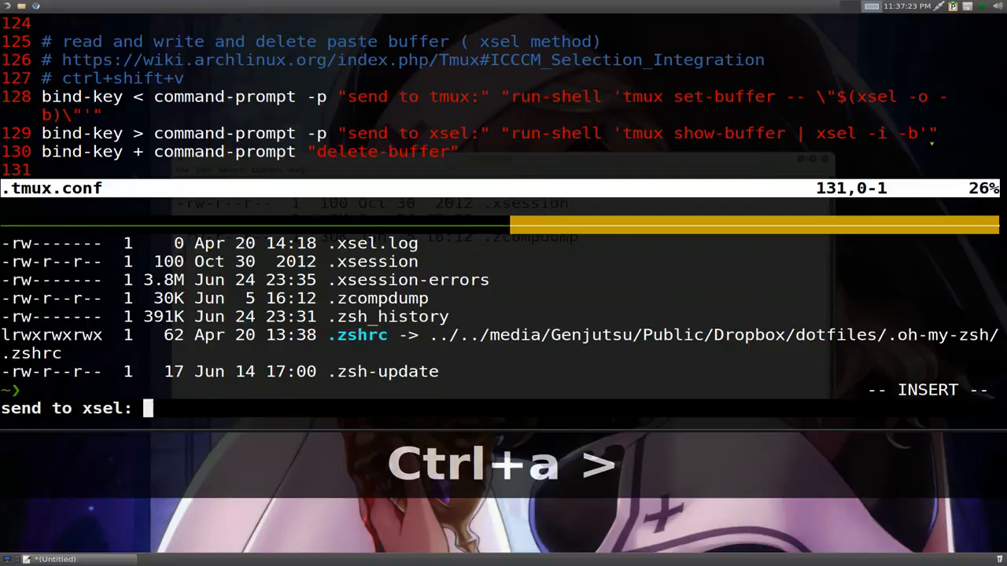
{"action": "key", "text": "Return"}
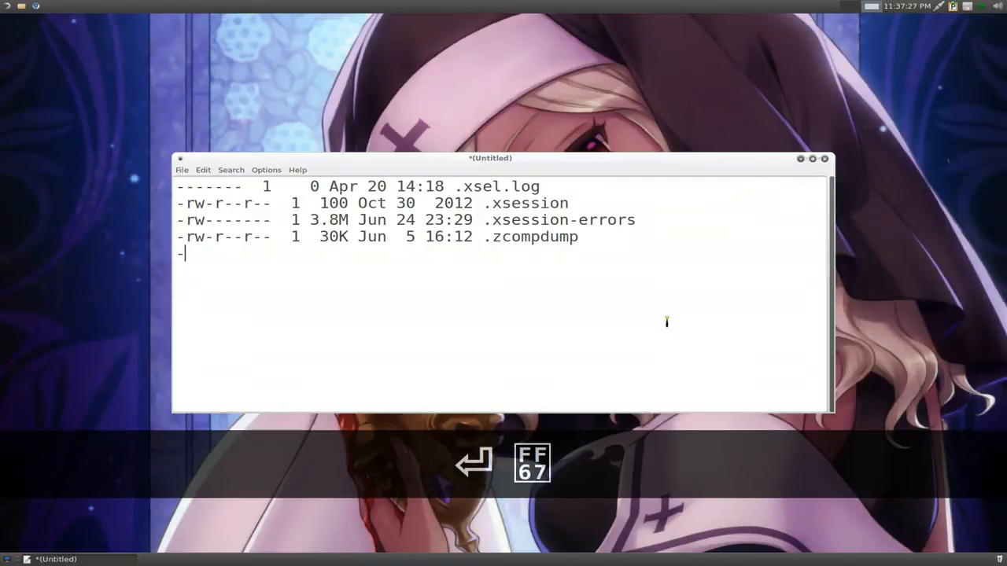
Step: Paste VirtualBox below the listing, add the line "hello youtube", and copy it to the clipboard
{"action": "key", "text": "ctrl+v"}
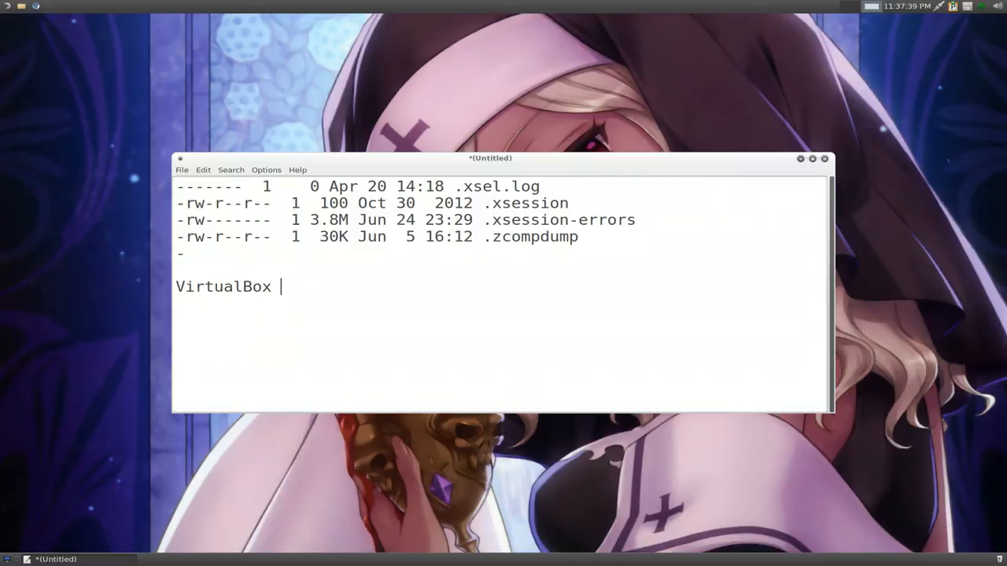
{"action": "key", "text": "Return"}
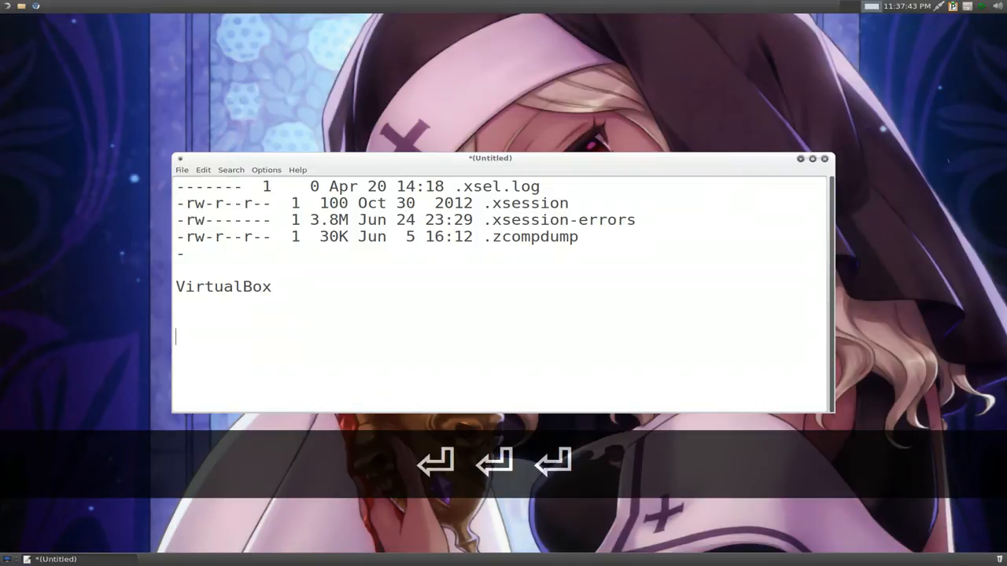
{"action": "type", "text": "hello"}
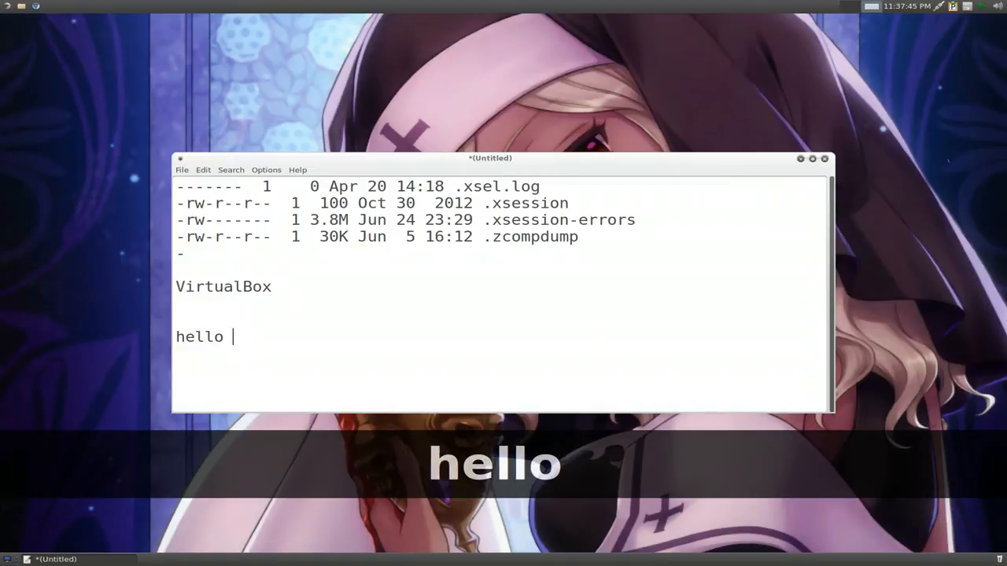
{"action": "type", "text": "youtube"}
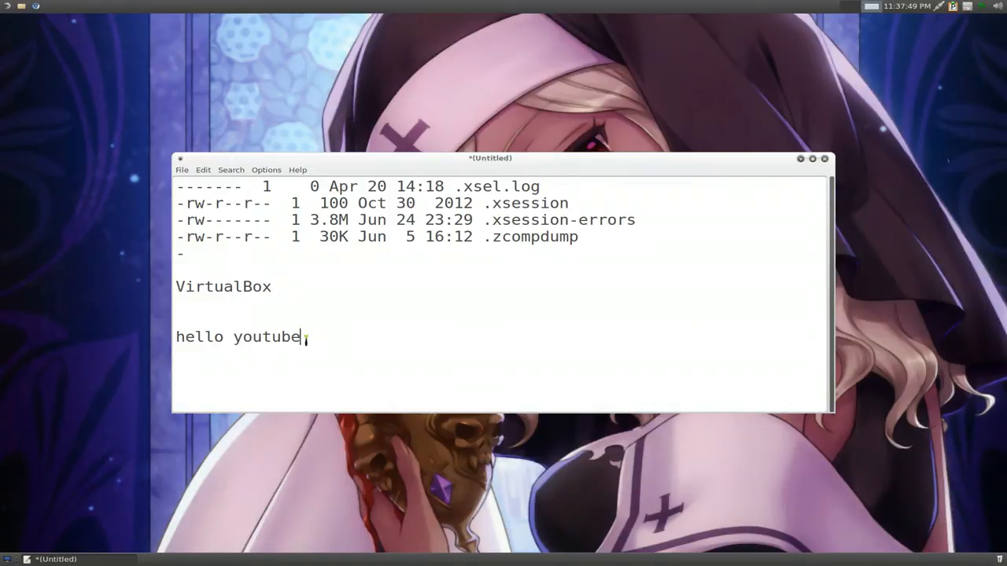
{"action": "key", "text": "BackSpace"}
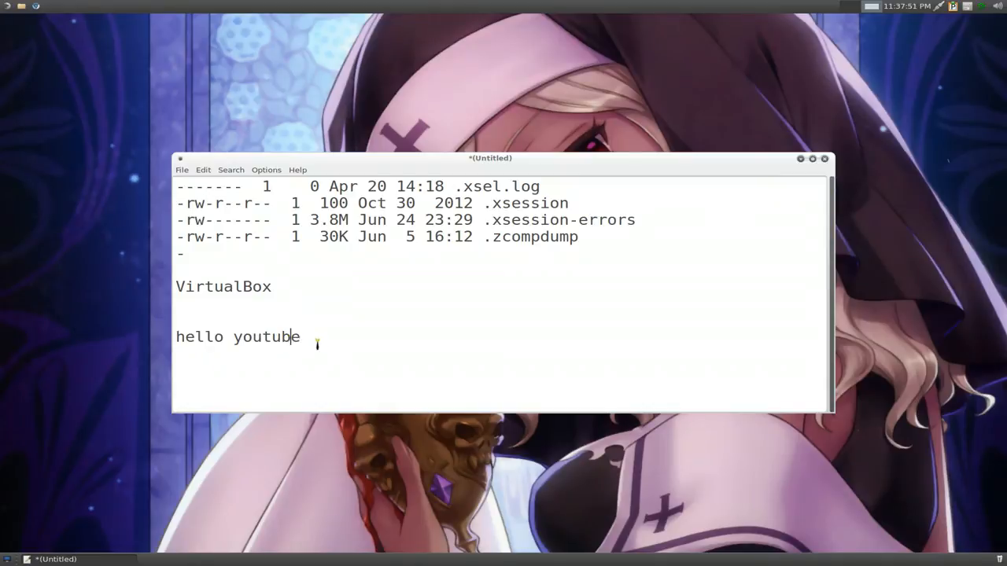
{"action": "right_click", "coordinate": [237, 337]}
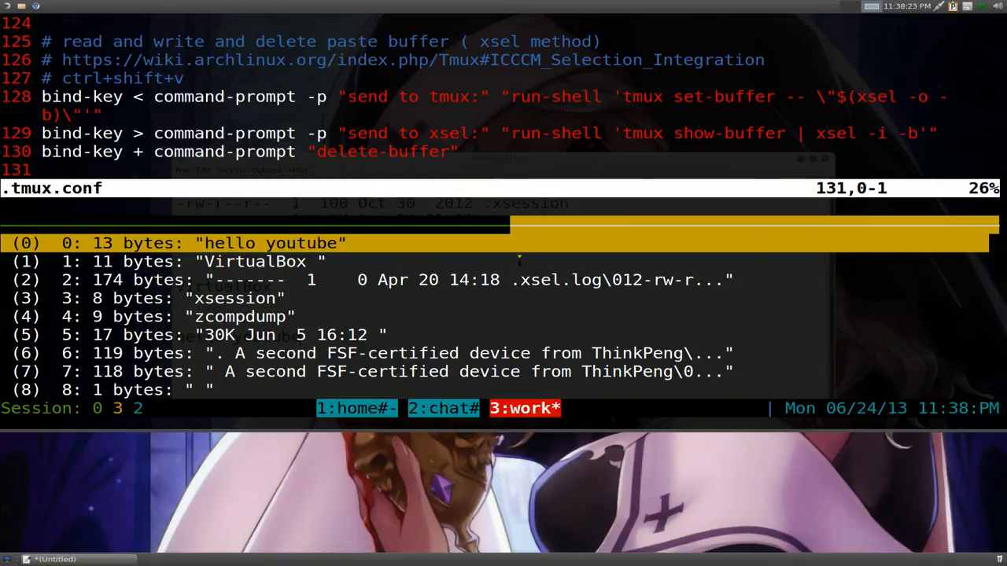
Step: Paste 'hello youtube' onto two prompts, discard it with Ctrl+C each time, then review the buffer list
{"action": "key", "text": "Return"}
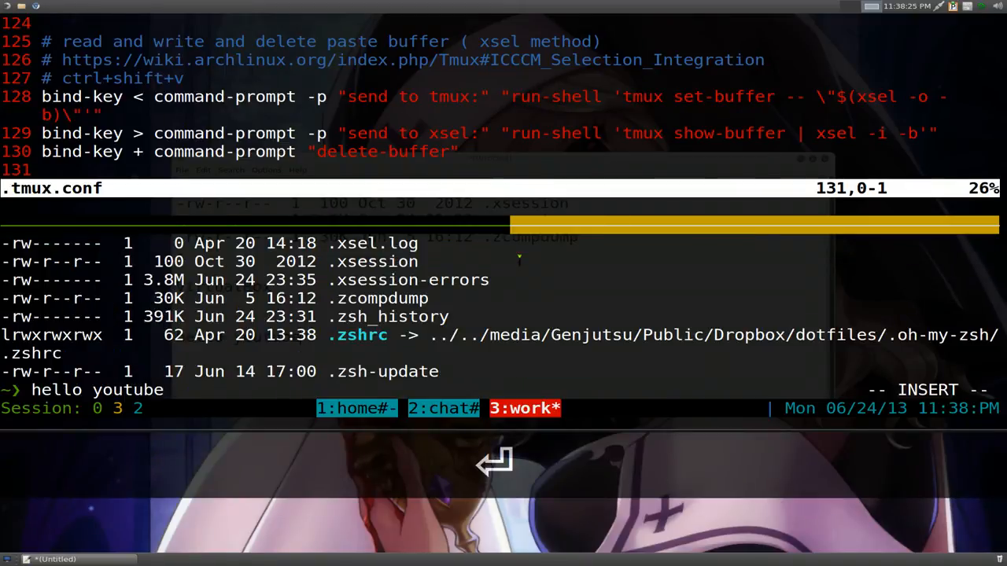
{"action": "key", "text": "ctrl+c"}
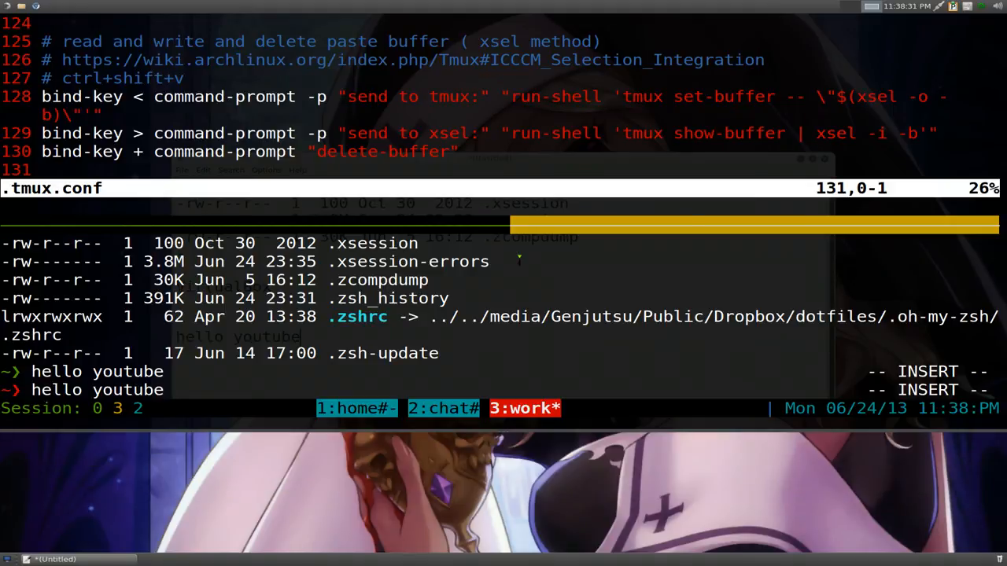
{"action": "key", "text": "ctrl+c"}
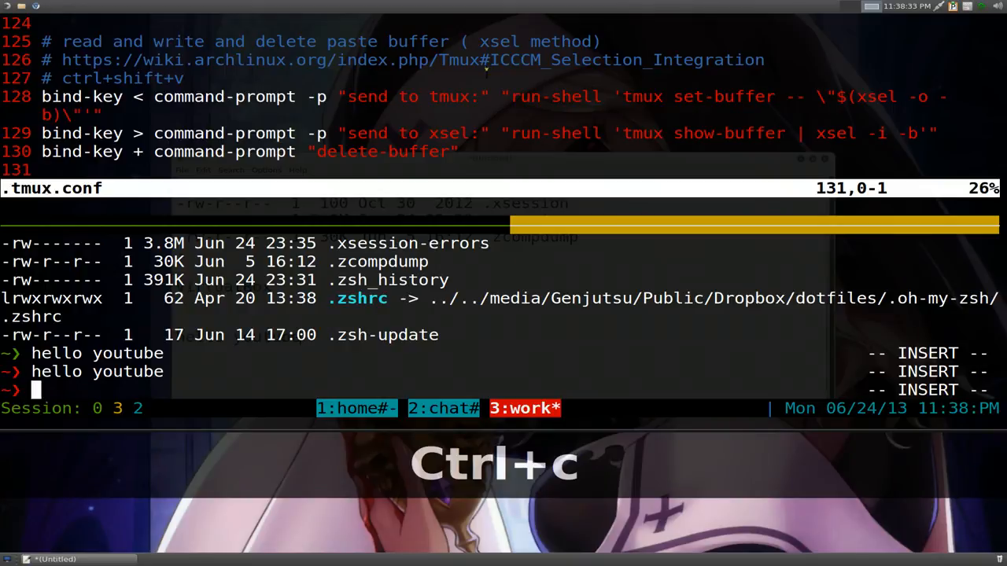
{"action": "key", "text": "ctrl+c"}
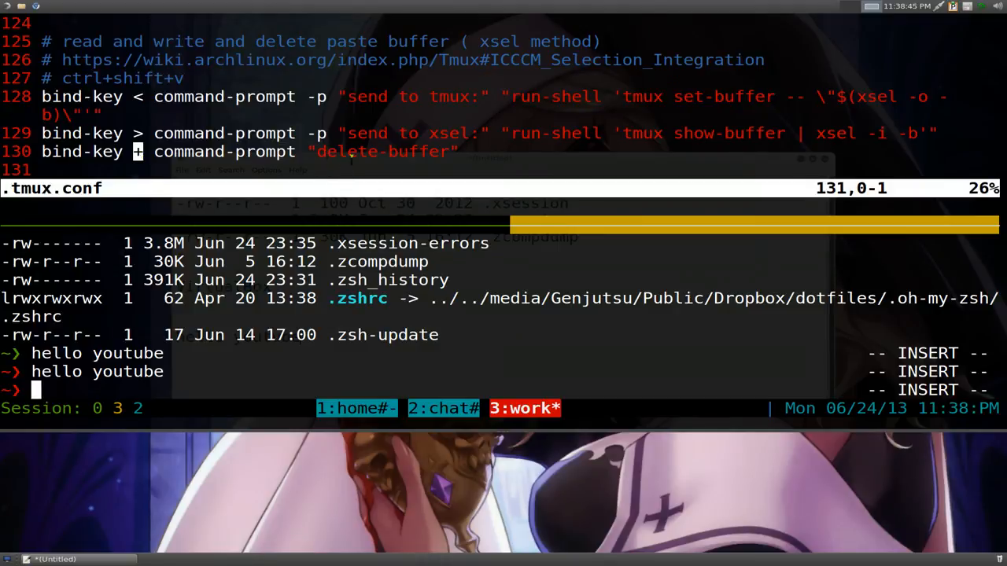
{"action": "key", "text": "ctrl+a"}
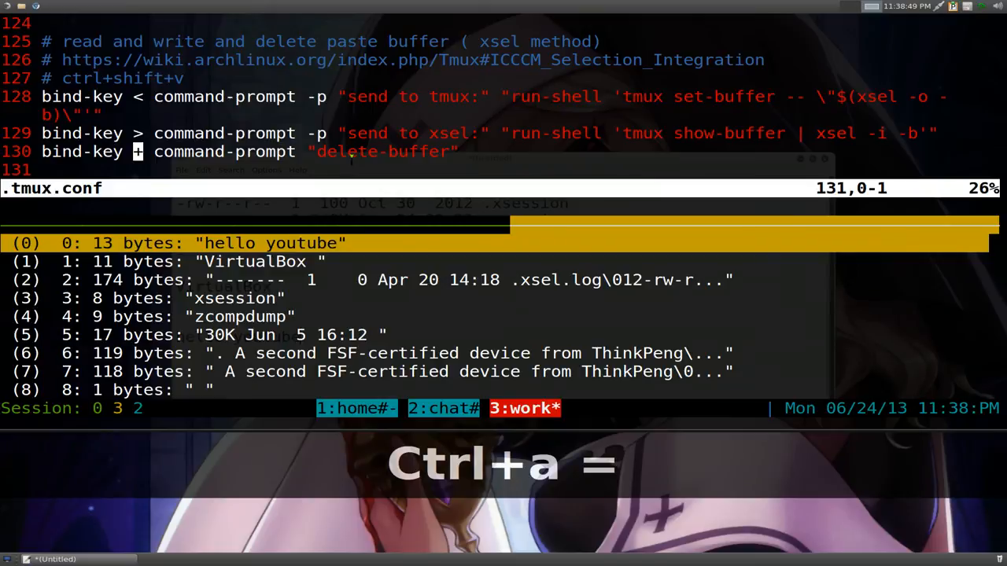
{"action": "key", "text": "q"}
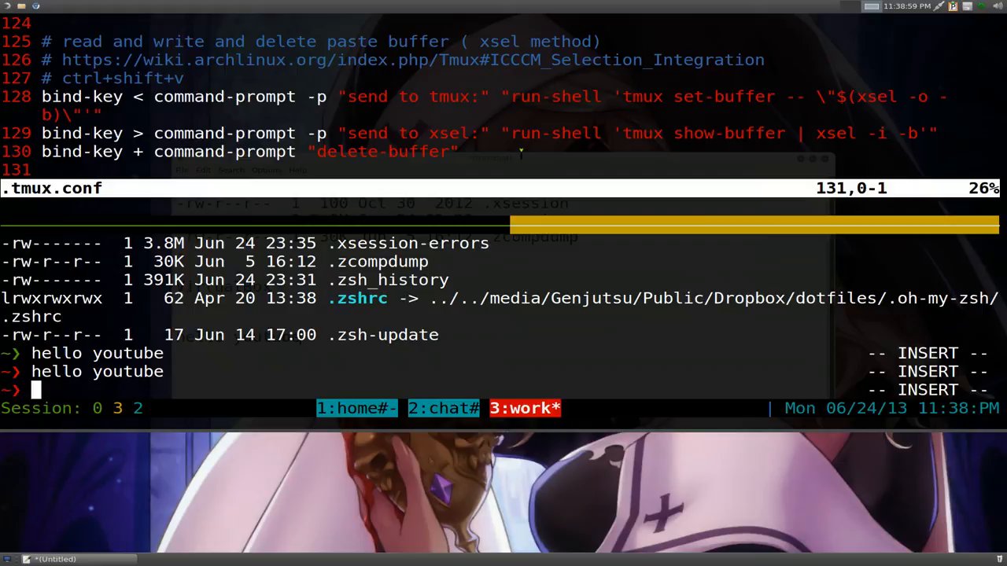
Step: Delete the 'hello youtube' and 'VirtualBox' buffers with delete-buffer, leaving the 174-byte listing newest
{"action": "key", "text": "ctrl+a"}
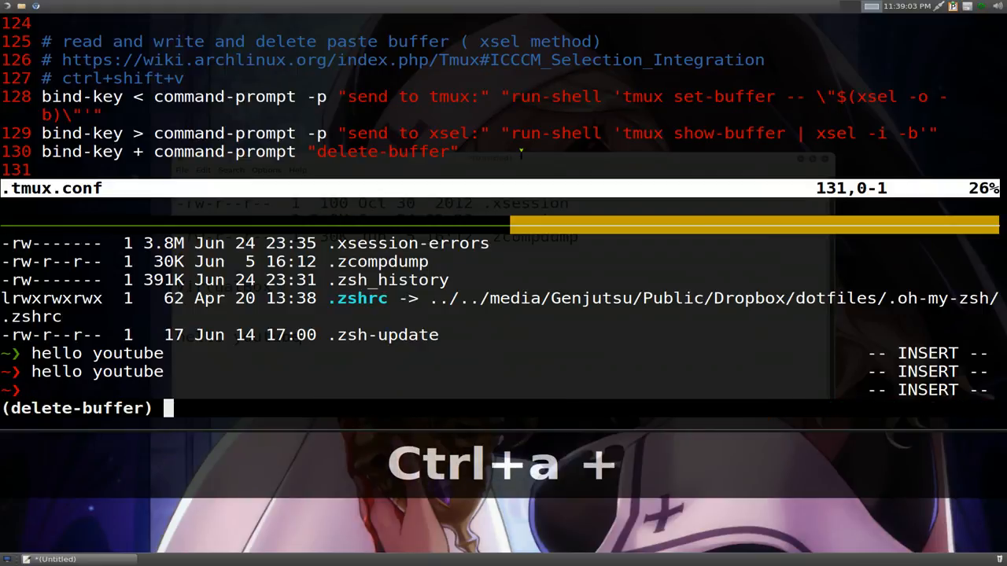
{"action": "key", "text": "Return"}
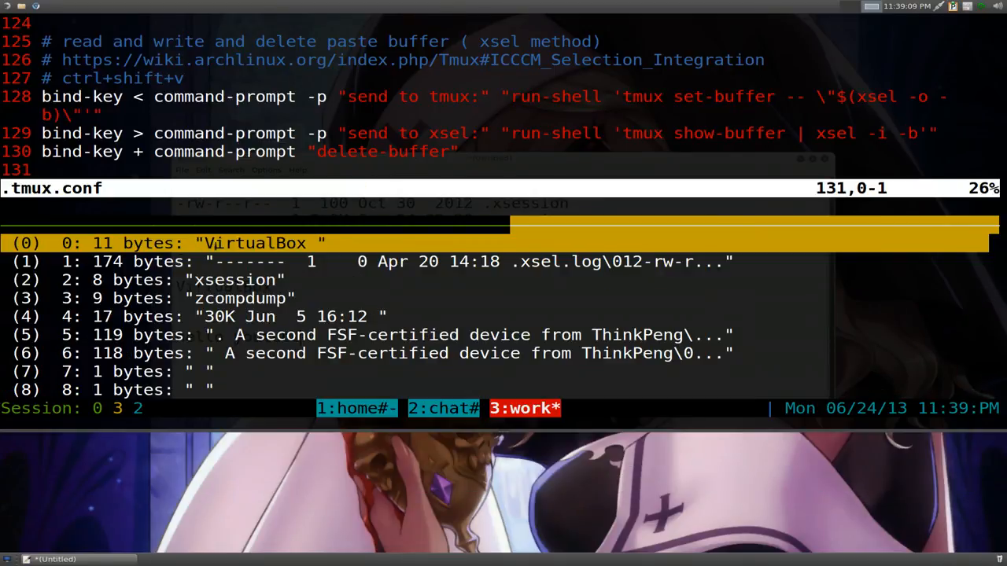
{"action": "key", "text": "q"}
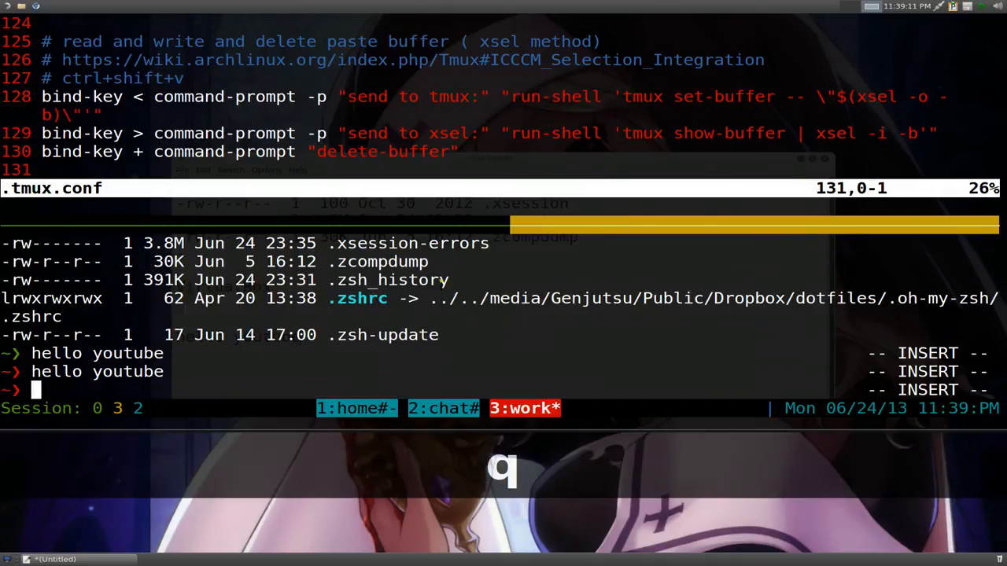
{"action": "key", "text": "ctrl+a"}
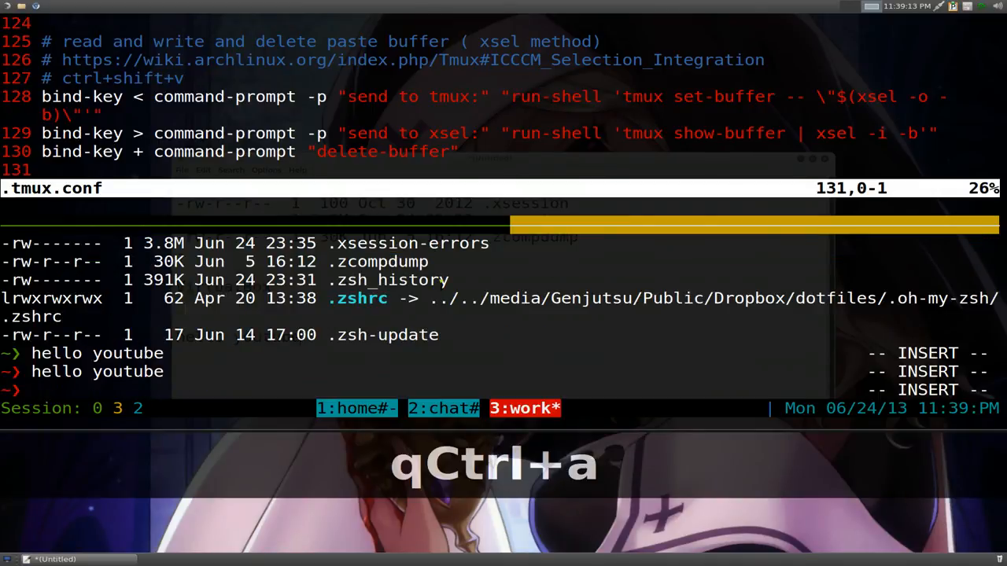
{"action": "key", "text": "Return"}
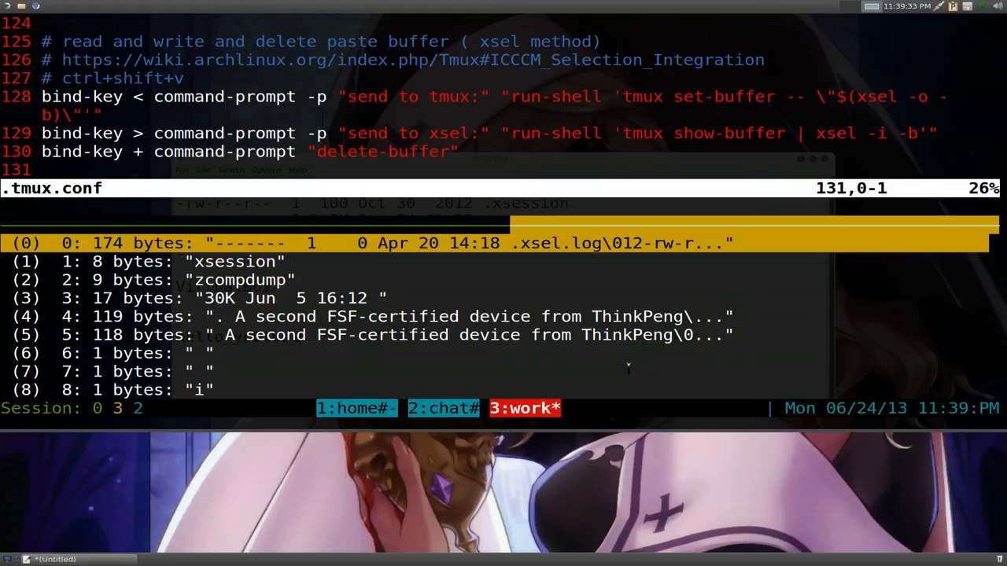
{"action": "key", "text": "ctrl+a"}
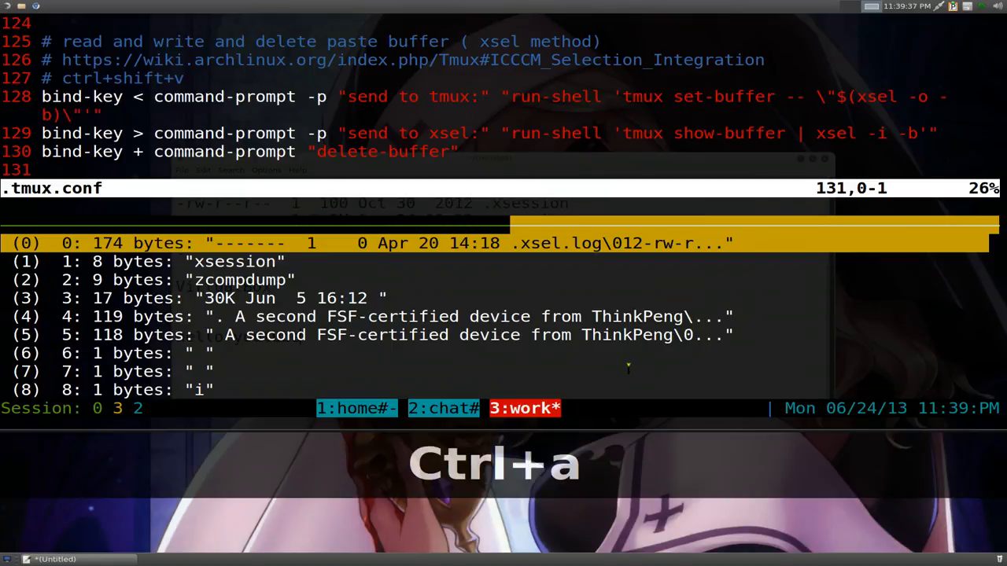